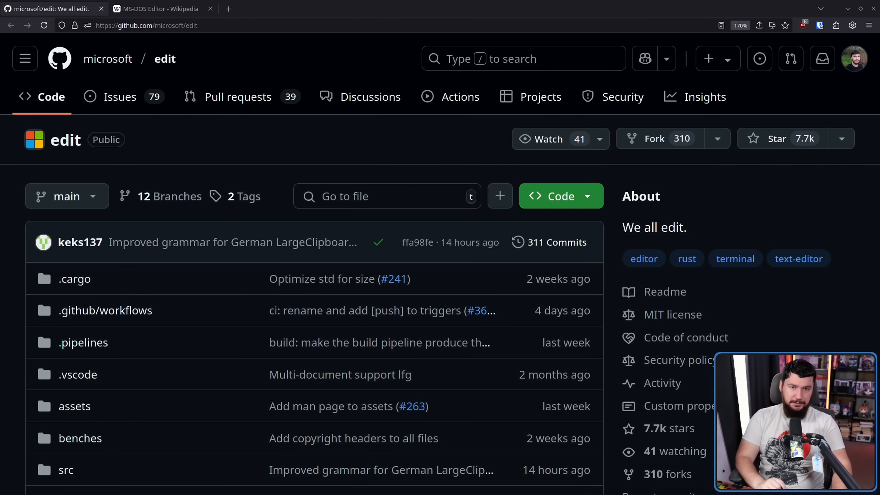
pyautogui.moveTo(340, 131)
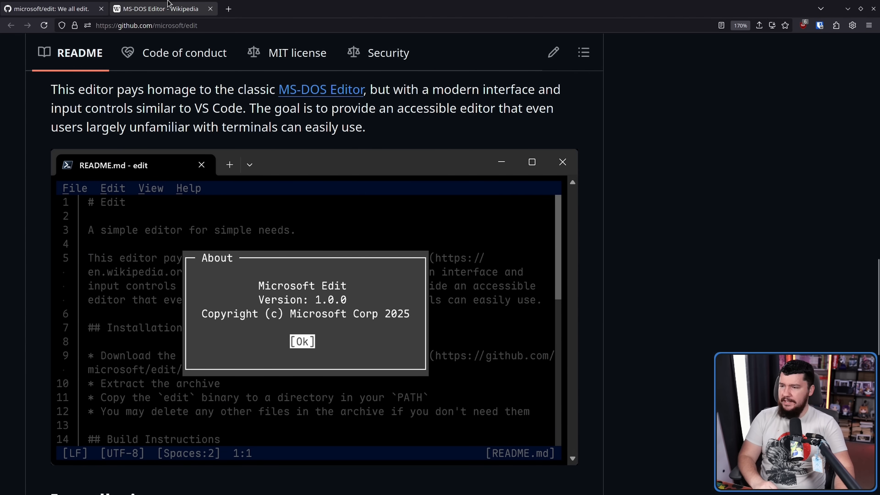
# Step: In the Wikipedia MS-DOS Editor article, highlight the names edit and edit.com
pyautogui.click(162, 8)
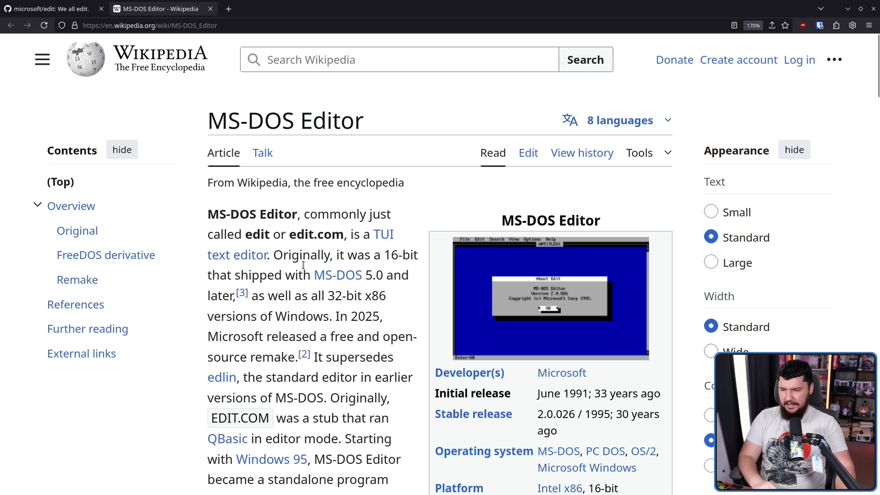
pyautogui.doubleClick(253, 235)
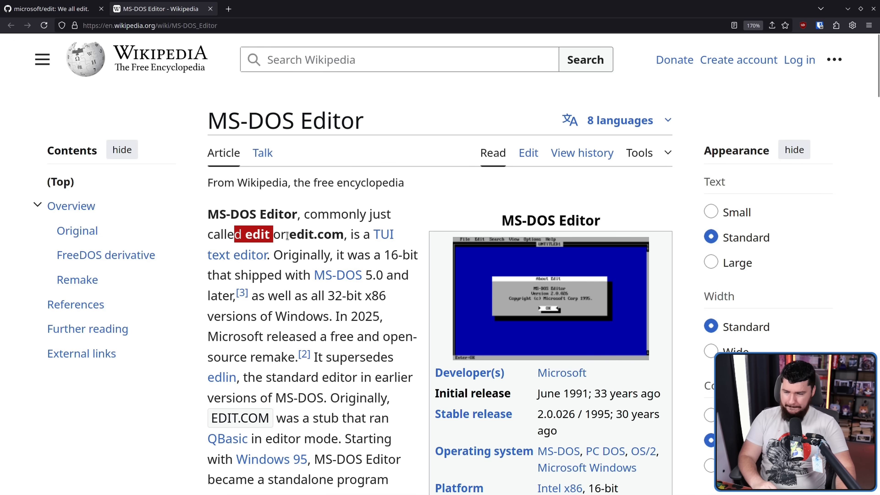
pyautogui.doubleClick(315, 235)
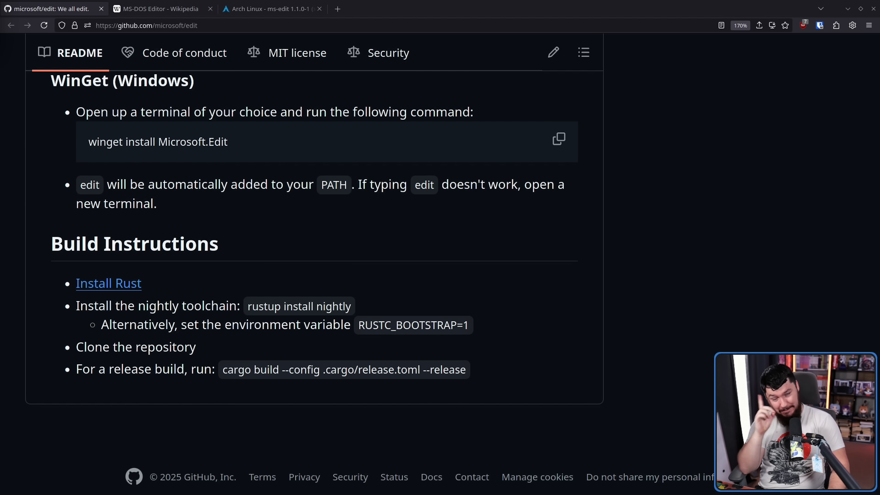
# Step: Switch to the Arch Linux ms-edit package page and highlight its package name
pyautogui.click(270, 8)
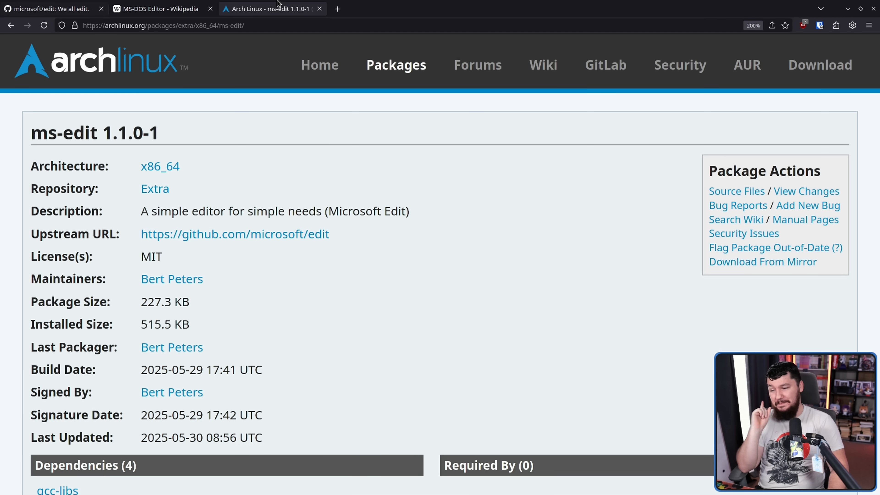
pyautogui.moveTo(300, 142)
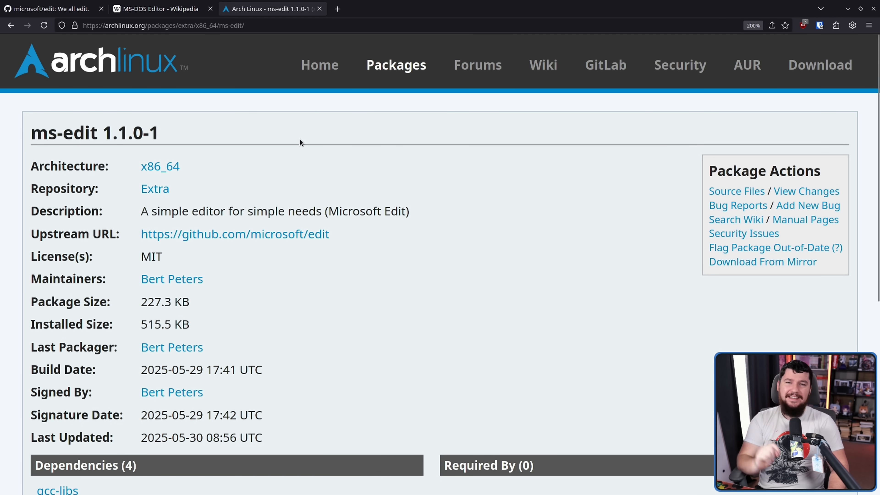
pyautogui.moveTo(426, 155)
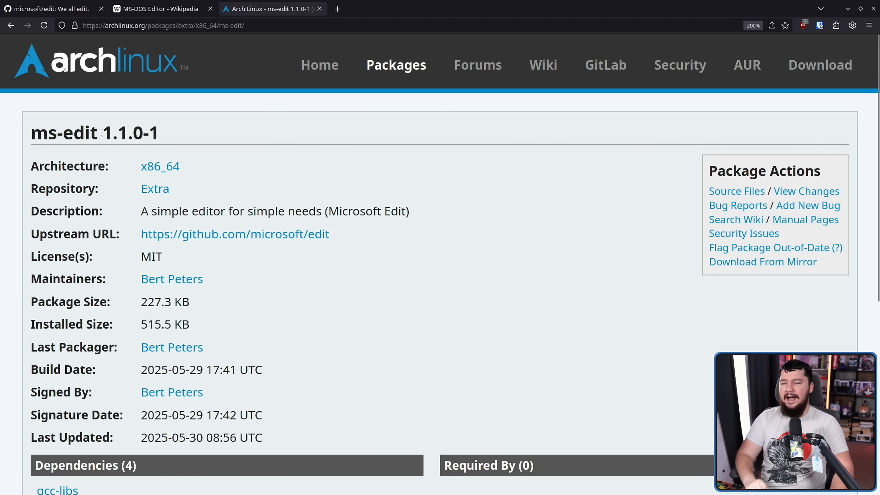
pyautogui.doubleClick(64, 132)
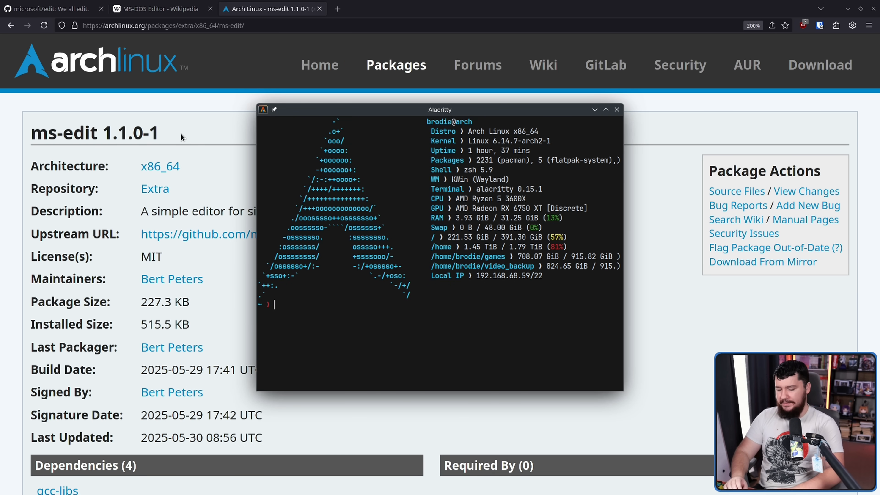
# Step: Run ms-edit in the terminal, quit the pager, and start the edit command
pyautogui.write('ms-edit')
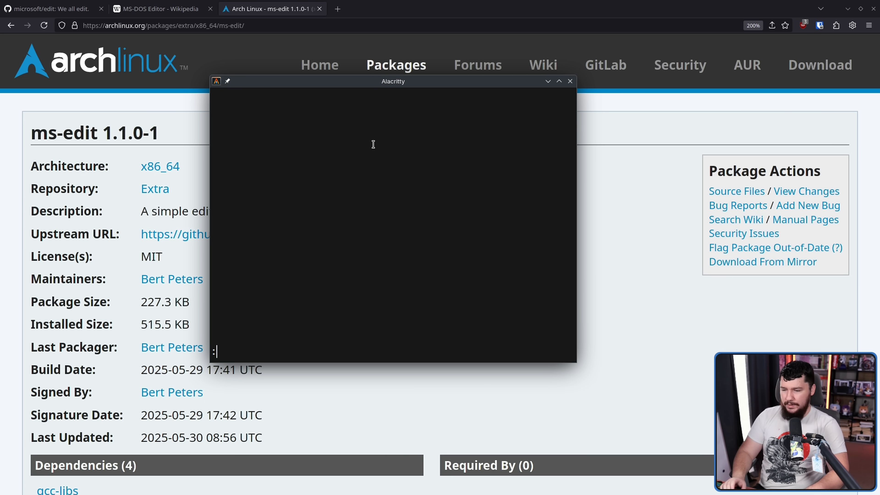
pyautogui.write('q')
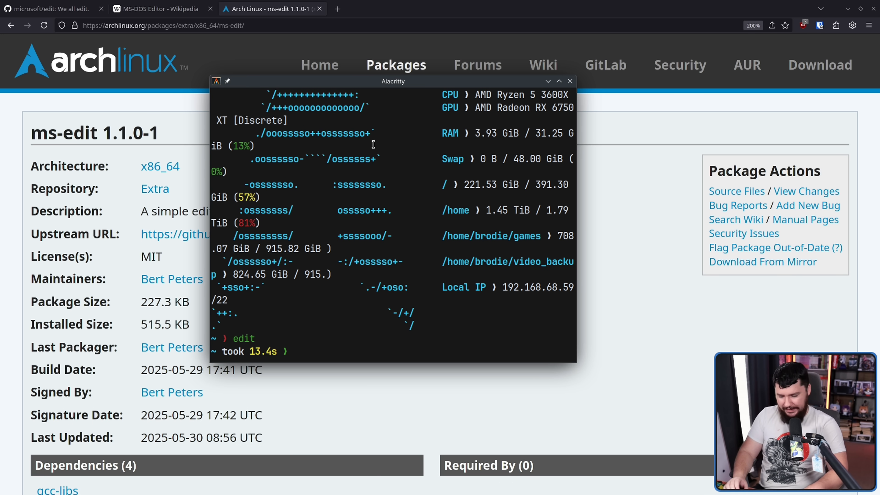
pyautogui.write('ms-')
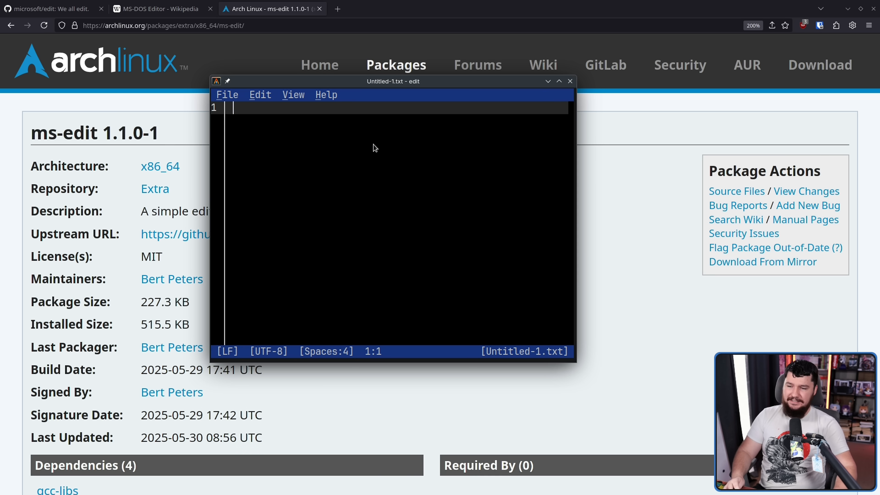
# Step: Reposition the editor window and view the MS-DOS Editor screenshot from Wikipedia enlarged
pyautogui.moveTo(392, 81); pyautogui.dragTo(415, 96)
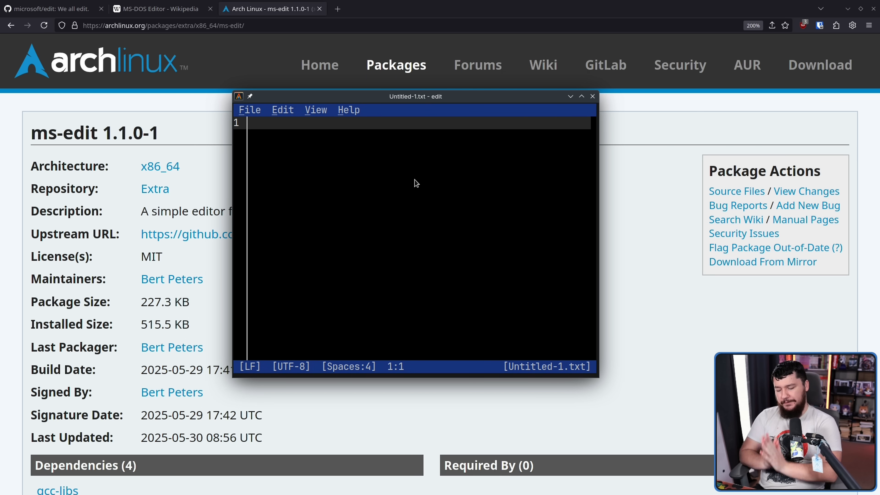
pyautogui.click(581, 96)
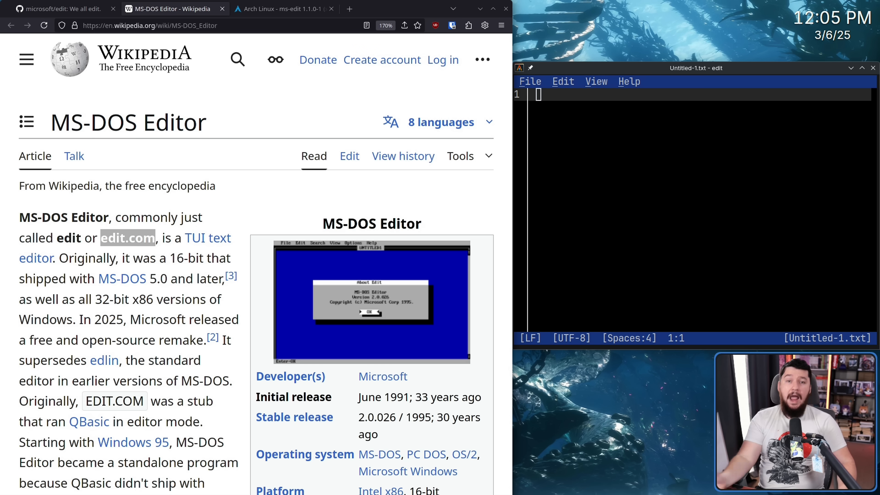
pyautogui.click(370, 300)
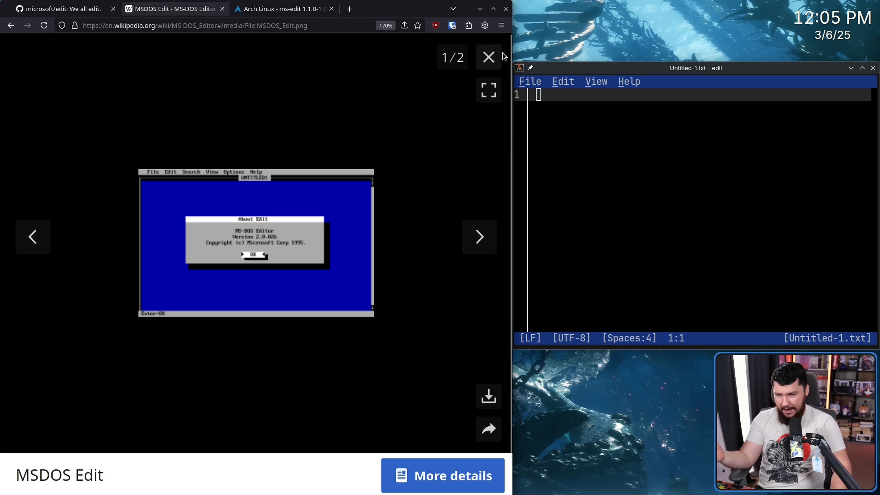
pyautogui.click(488, 57)
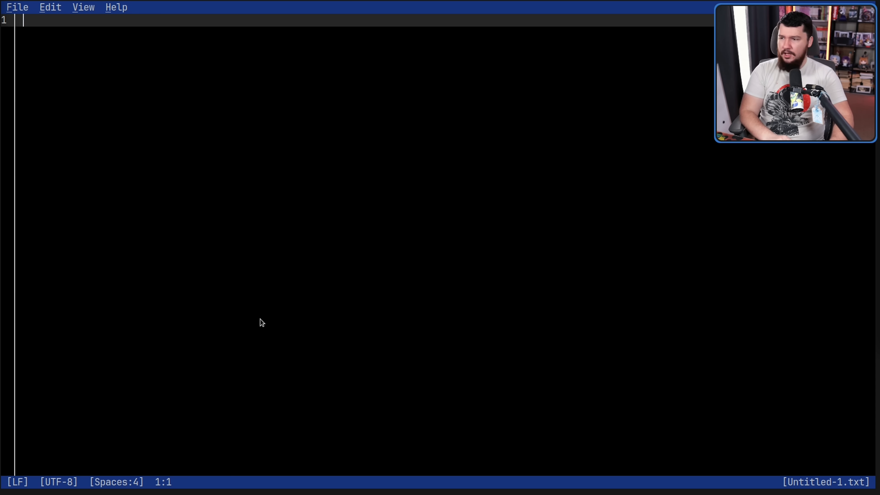
pyautogui.click(83, 7)
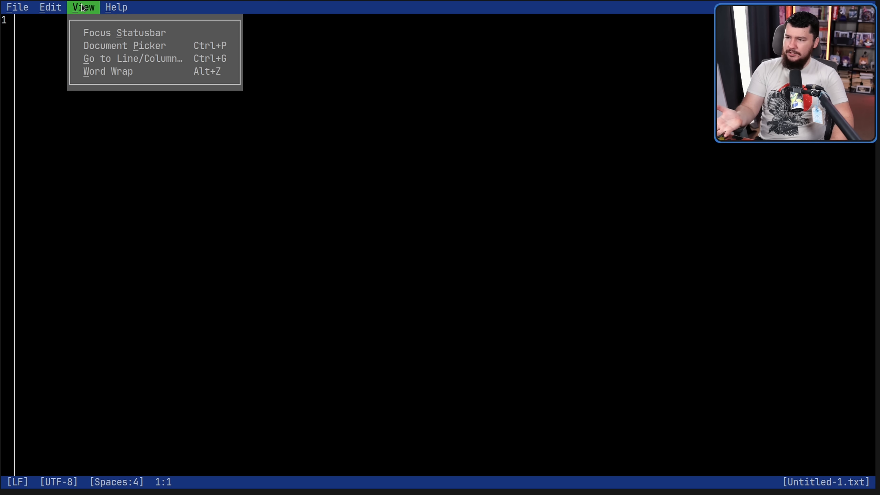
pyautogui.click(49, 7)
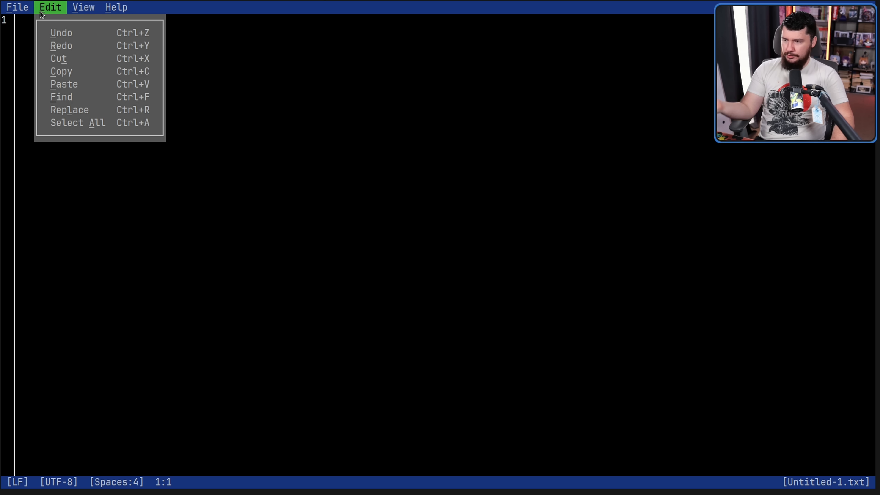
pyautogui.click(18, 7)
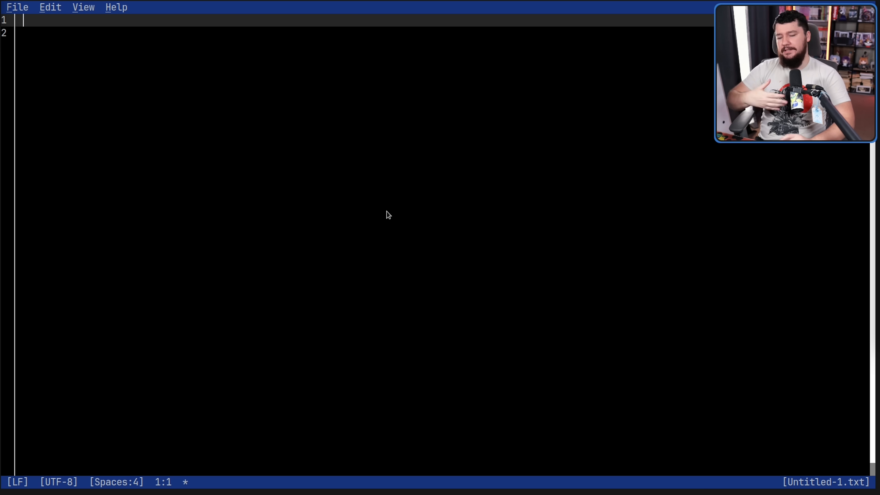
# Step: Enter placeholder lines 'hjhksdfgshfjd', 'sdfgsfdg' and 'sdfk' into Untitled-1.txt
pyautogui.write('hjhksdfgshfjd')
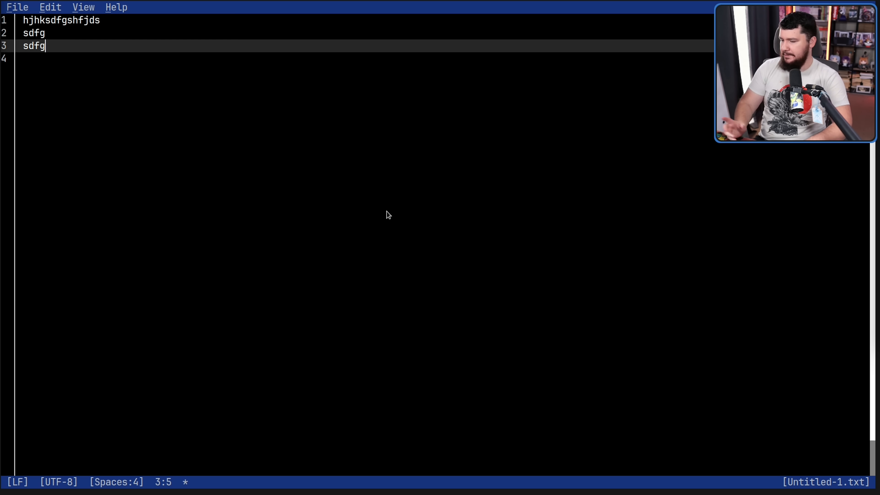
pyautogui.write('sdfgsfdg')
pyautogui.write('fdsg')
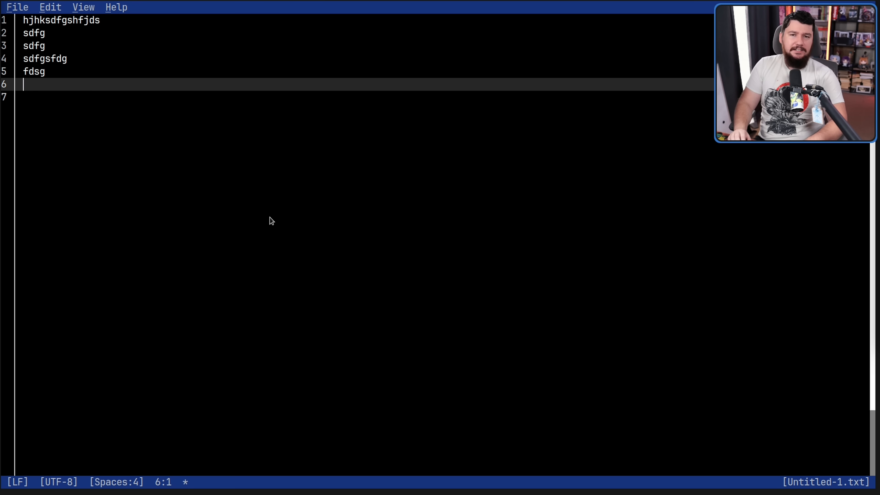
pyautogui.write('sdfk')
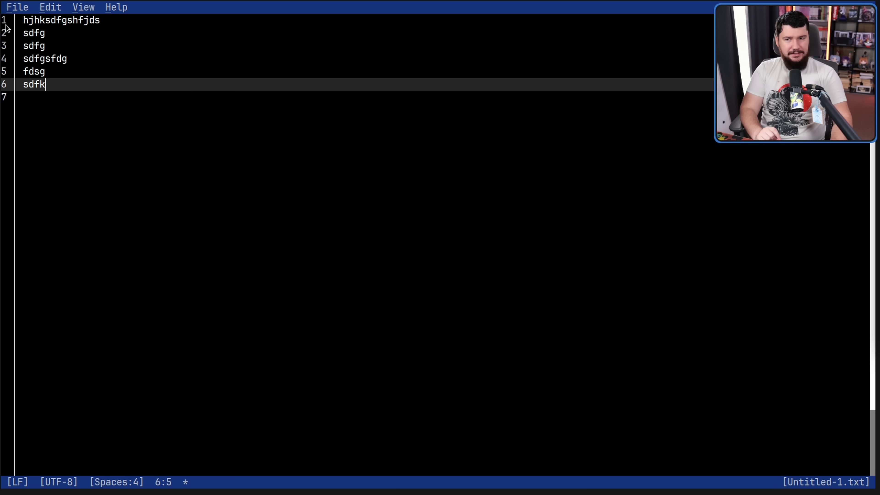
pyautogui.moveTo(260, 82)
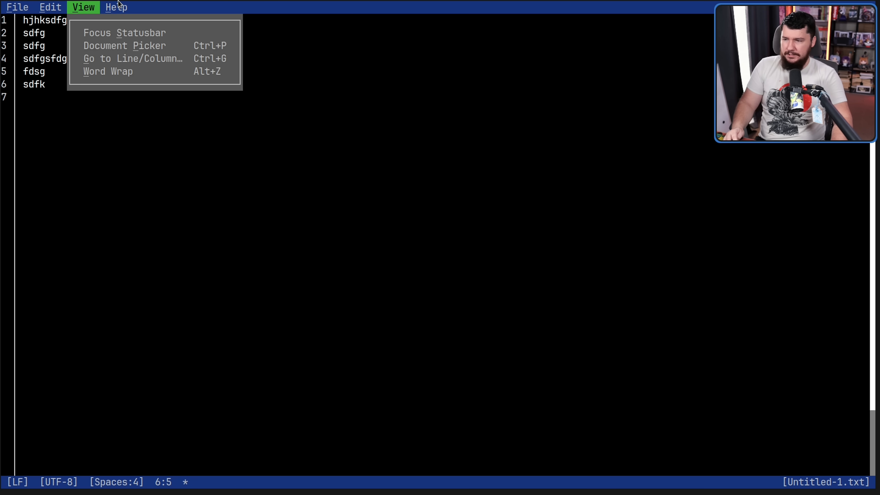
pyautogui.click(17, 7)
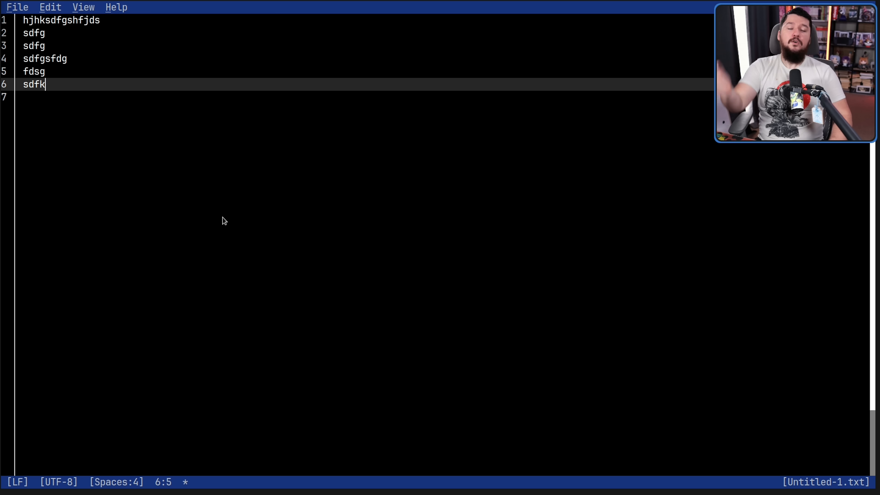
pyautogui.moveTo(84, 491)
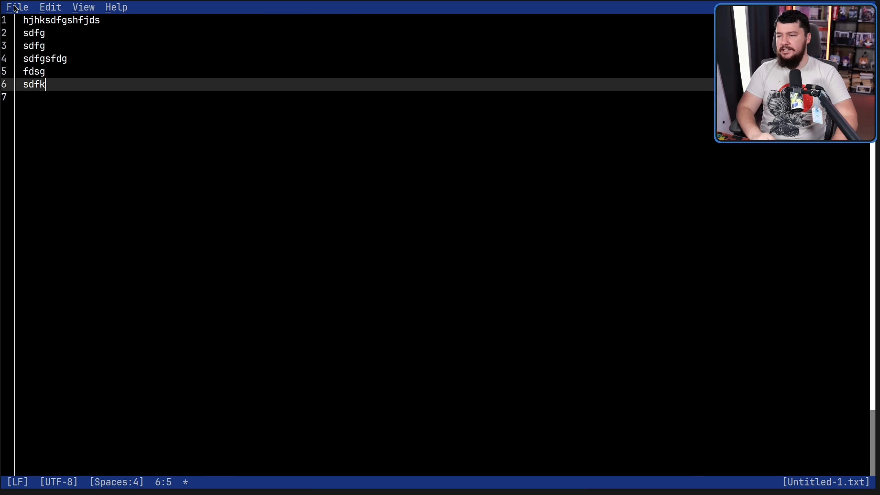
pyautogui.click(17, 7)
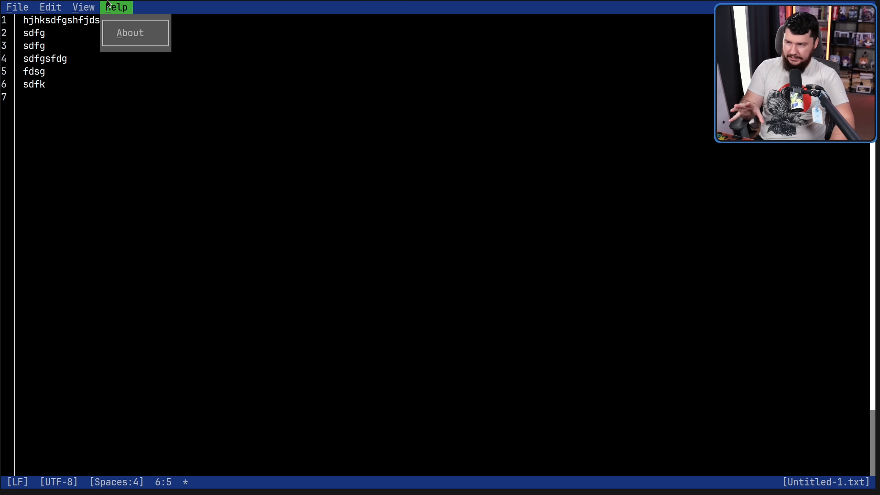
pyautogui.click(82, 7)
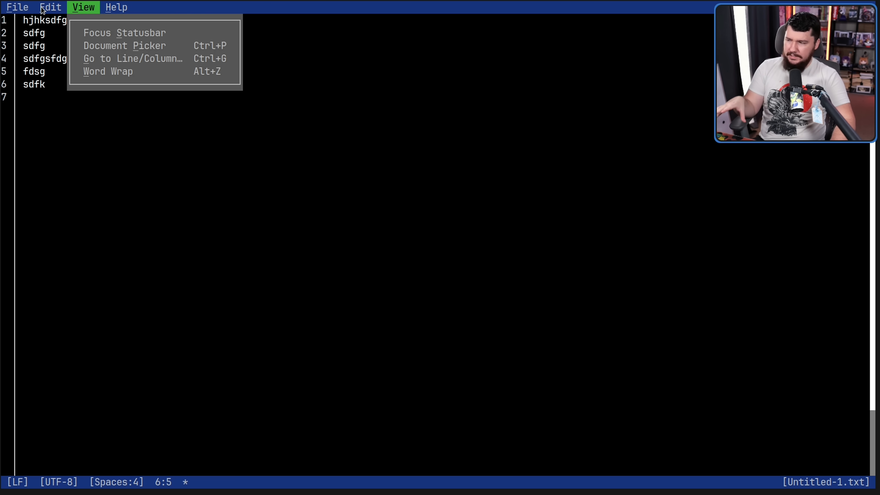
pyautogui.click(50, 7)
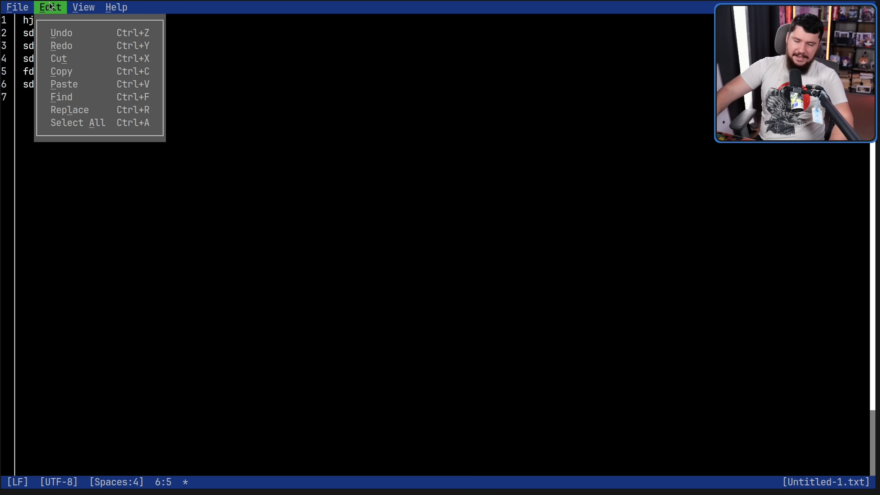
pyautogui.moveTo(25, 7)
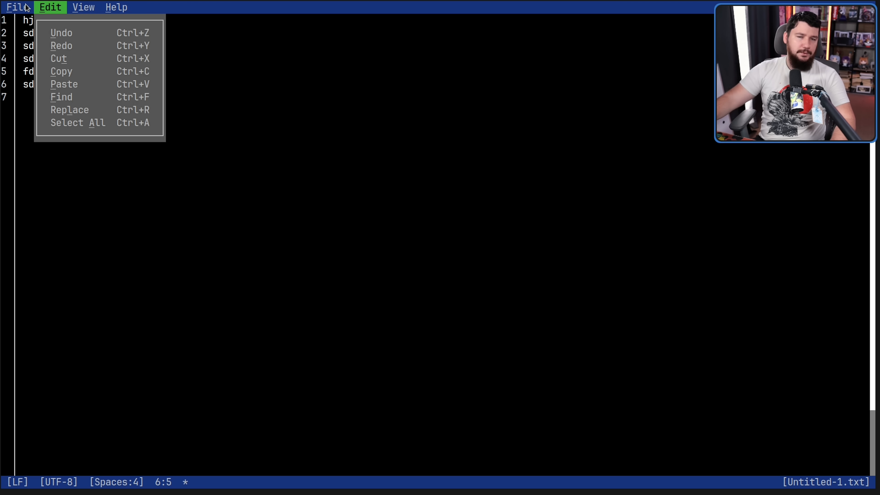
pyautogui.click(16, 7)
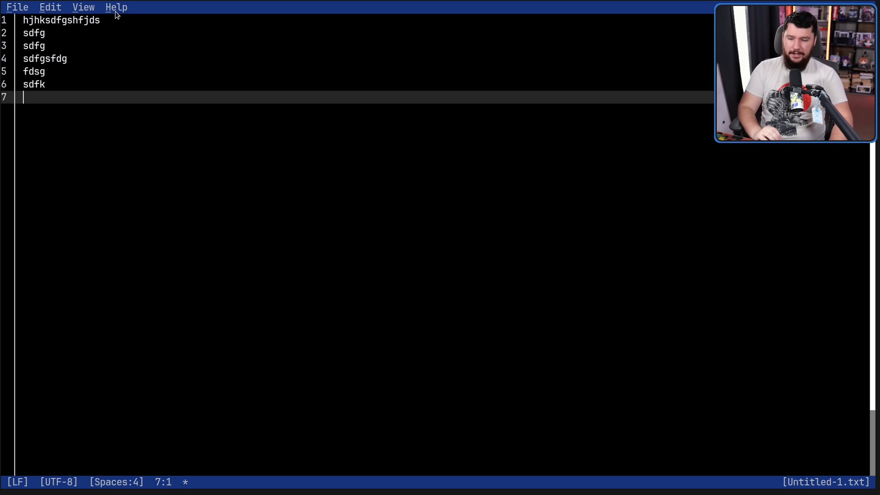
pyautogui.moveTo(224, 72)
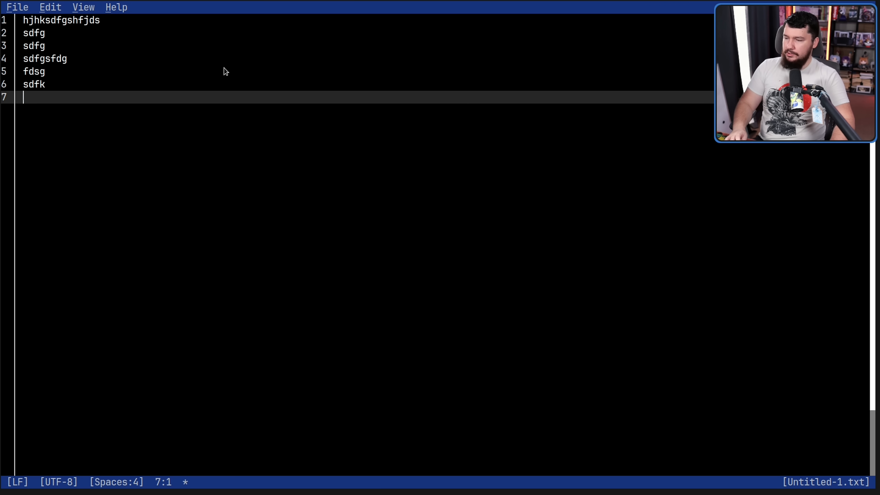
pyautogui.click(17, 7)
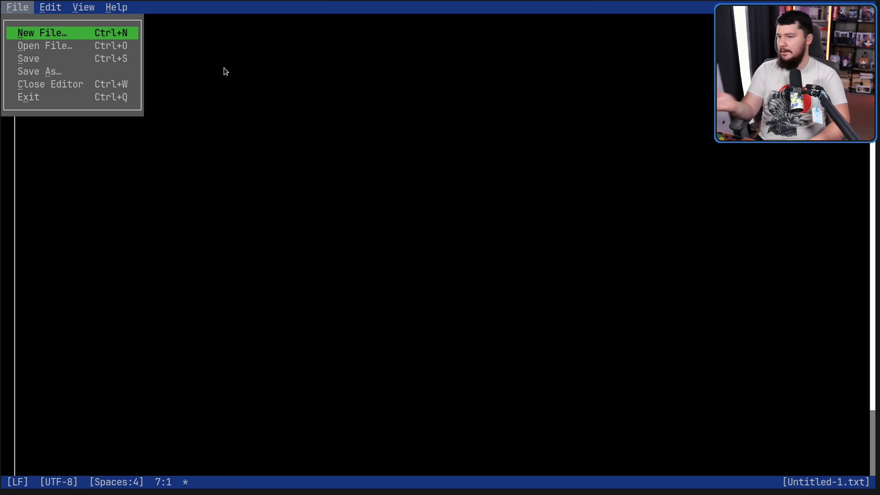
pyautogui.click(42, 32)
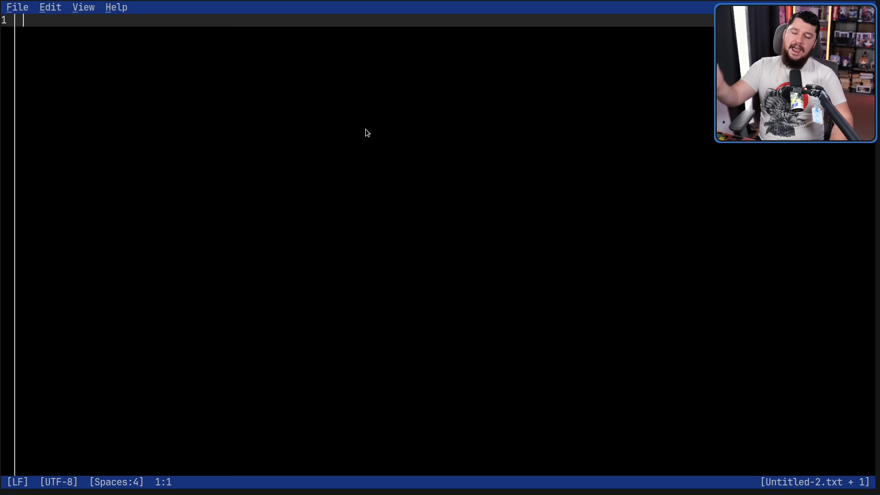
pyautogui.click(17, 7)
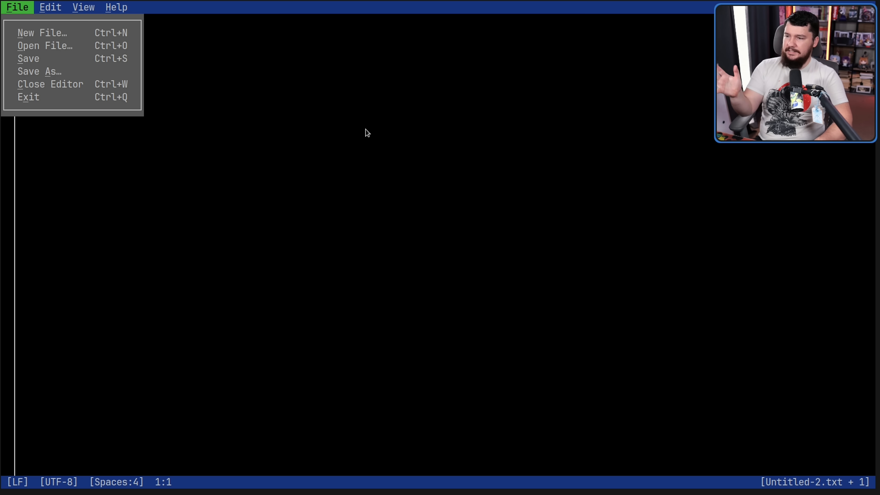
pyautogui.click(50, 7)
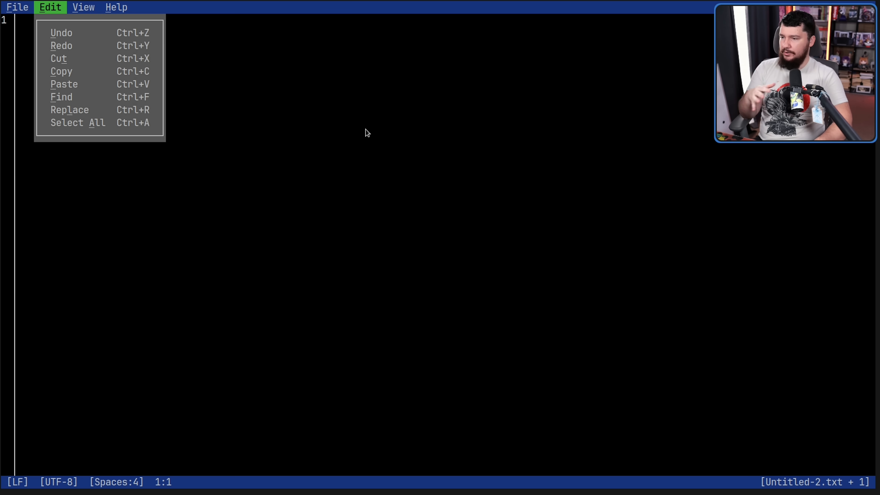
pyautogui.click(83, 7)
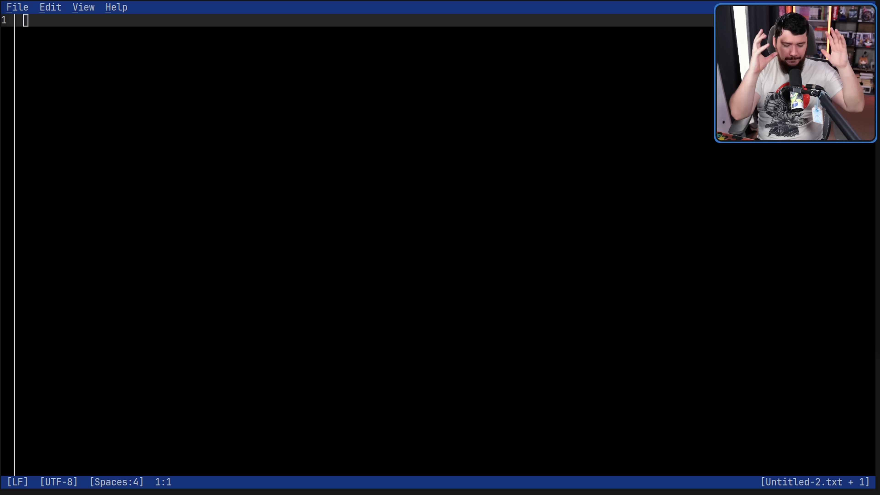
pyautogui.moveTo(317, 288)
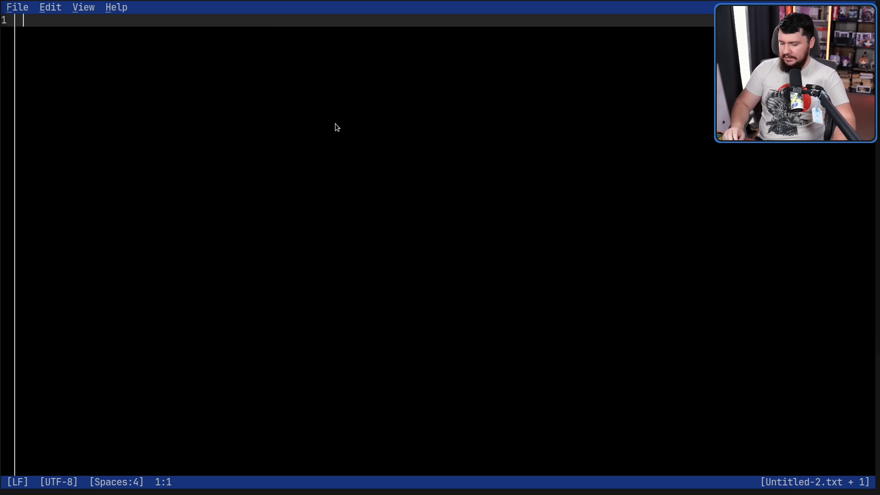
# Step: Try closing Untitled-1.txt and cancel at the Unsaved Changes warning
pyautogui.click(17, 7)
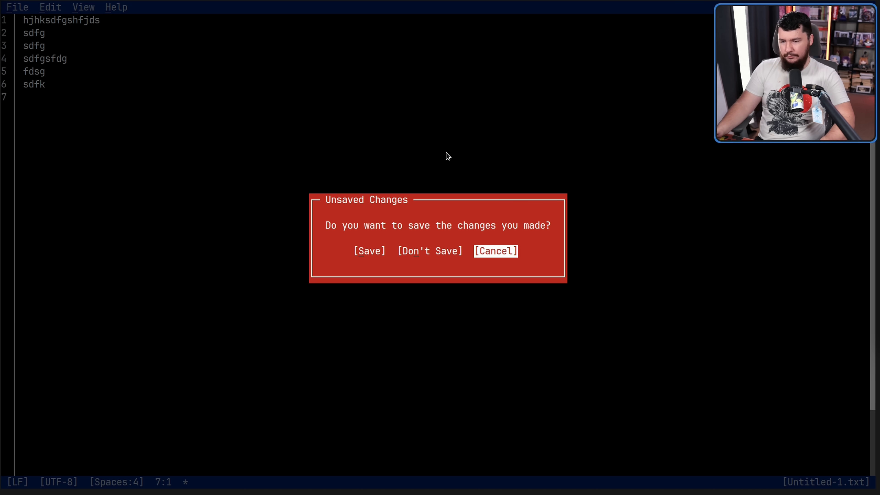
pyautogui.click(495, 251)
pyautogui.write('shadgfhajusdfgjhds')
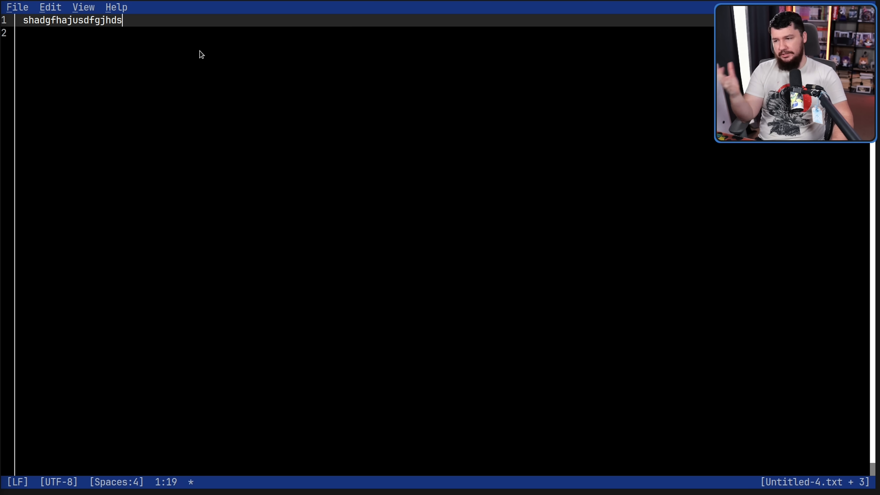
# Step: Use the document switcher to move to another open untitled document
pyautogui.click(83, 7)
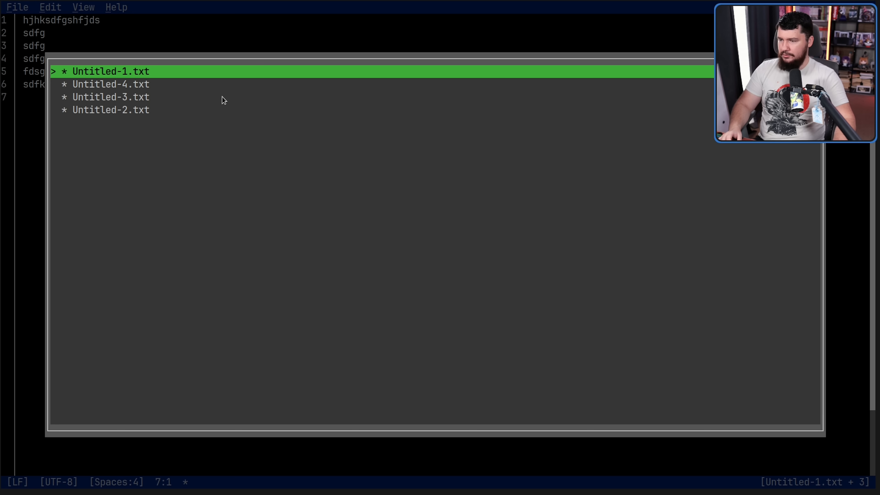
pyautogui.click(111, 97)
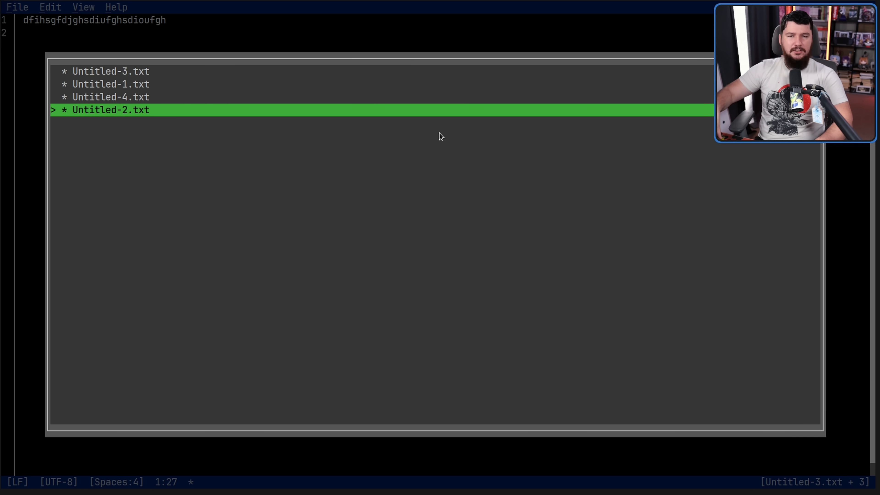
pyautogui.moveTo(301, 135)
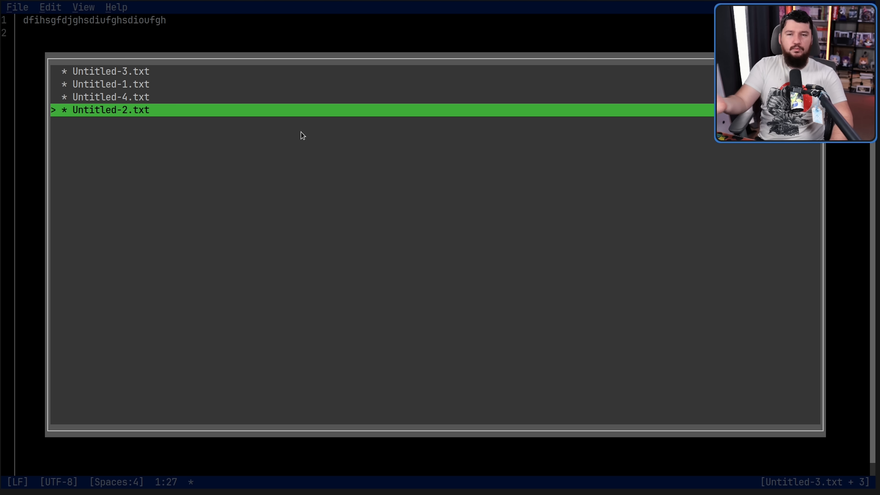
pyautogui.moveTo(313, 155)
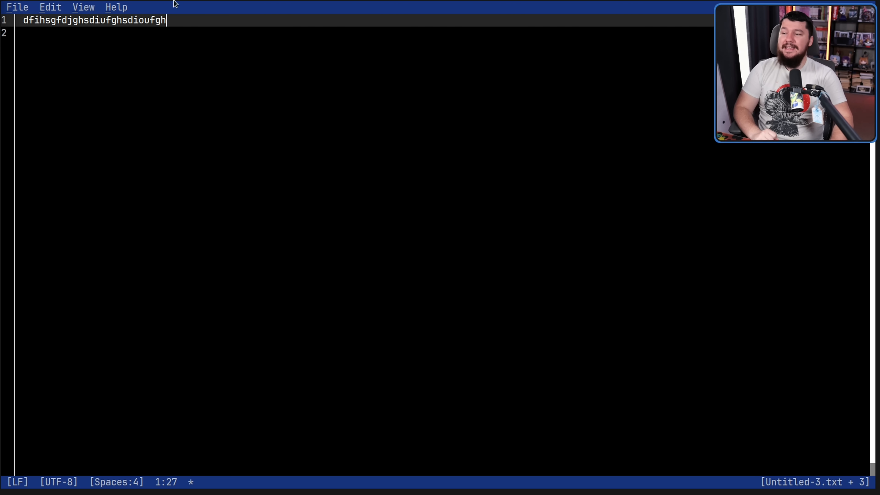
pyautogui.click(18, 7)
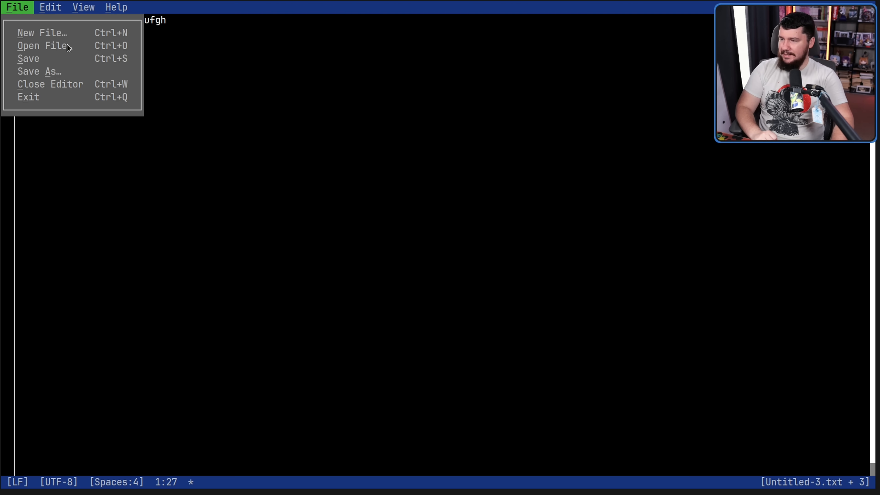
pyautogui.click(43, 45)
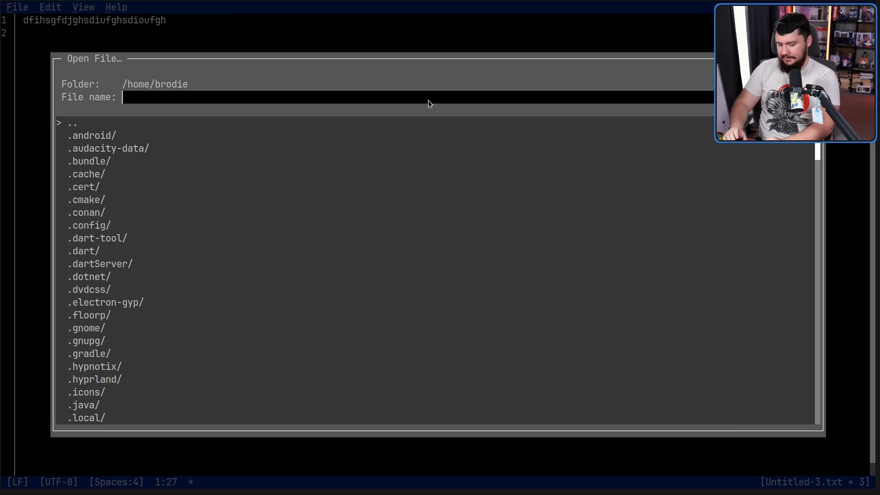
pyautogui.write('.zshenv')
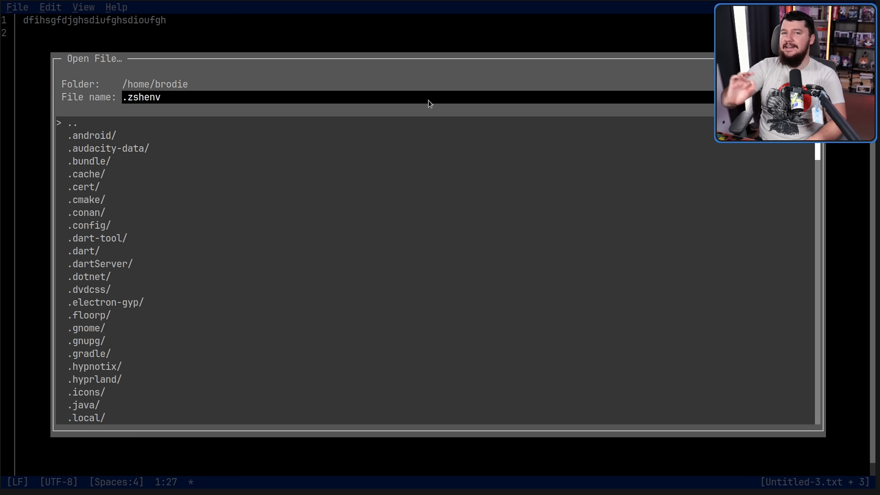
pyautogui.press('Return')
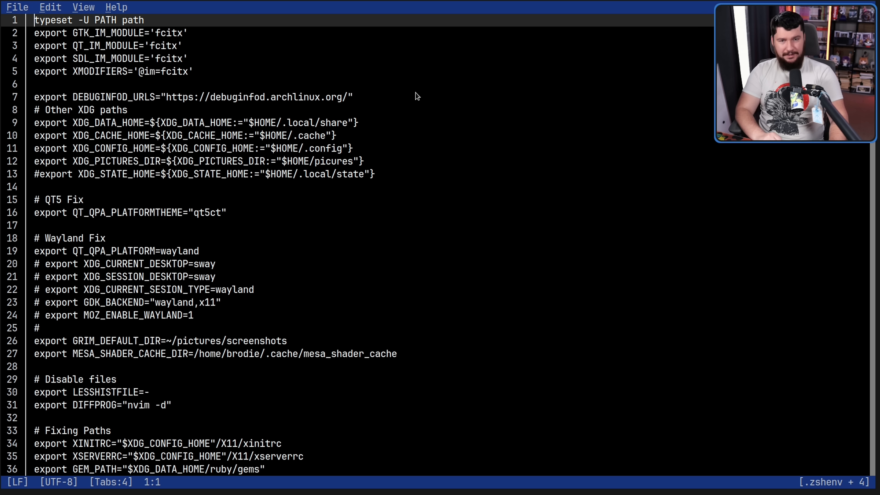
pyautogui.moveTo(228, 145)
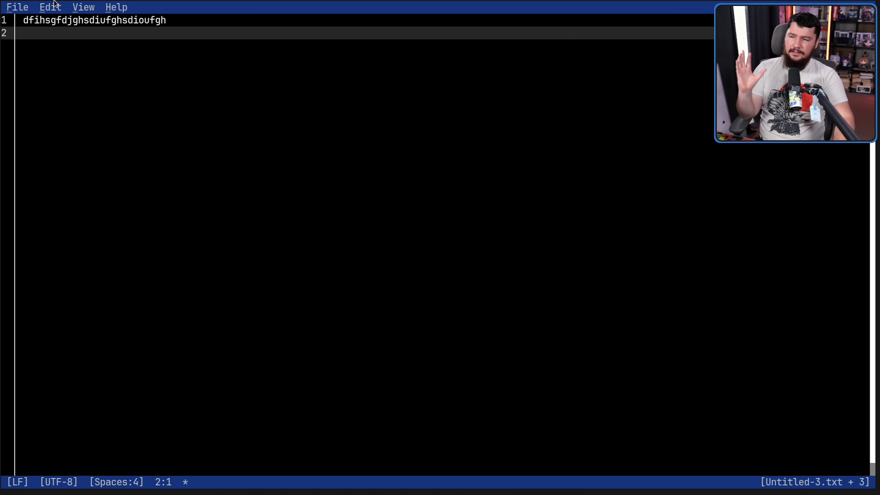
pyautogui.click(49, 7)
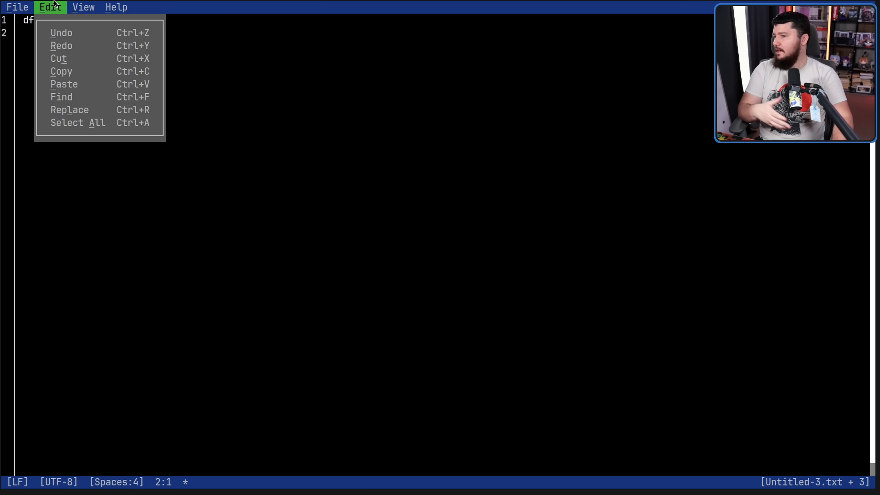
pyautogui.moveTo(83, 27)
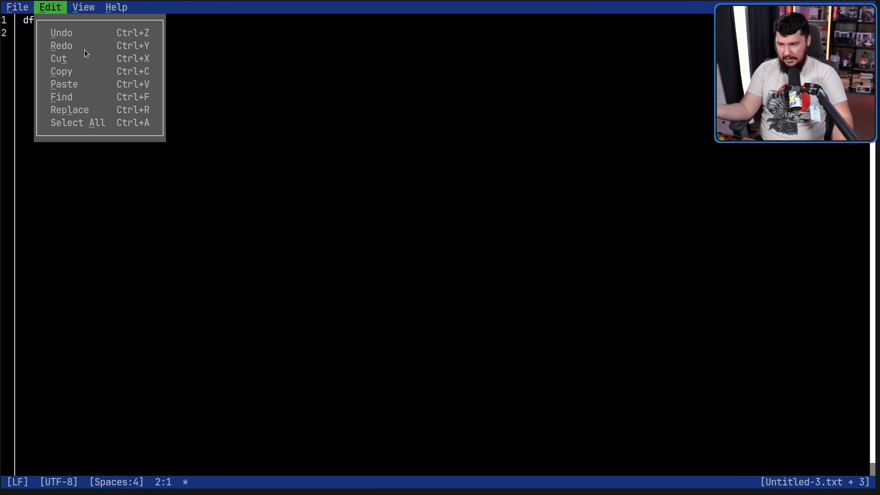
pyautogui.click(61, 96)
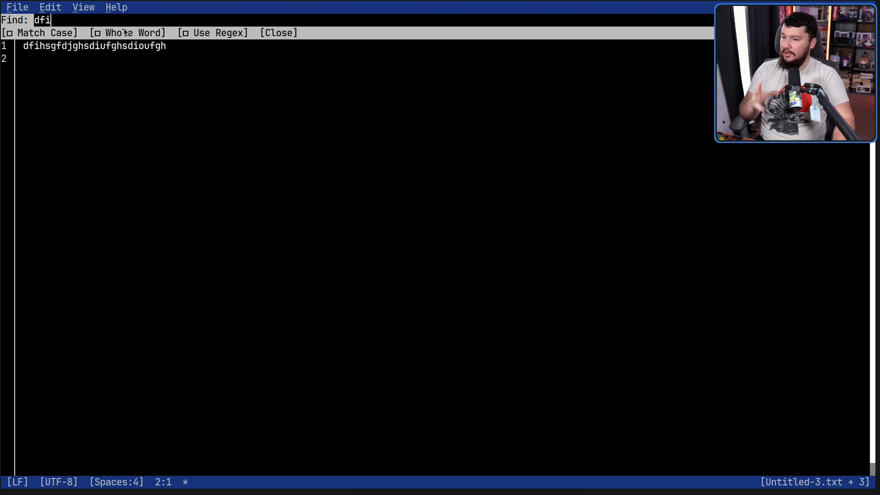
pyautogui.click(279, 32)
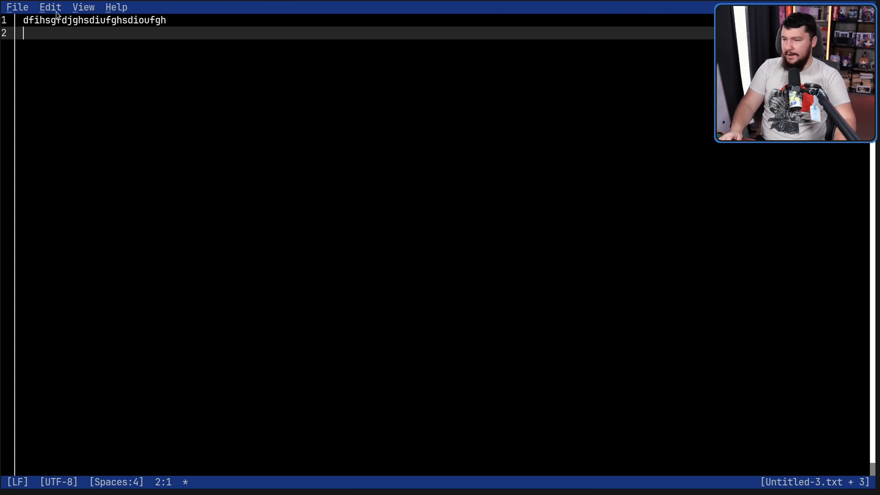
pyautogui.click(50, 7)
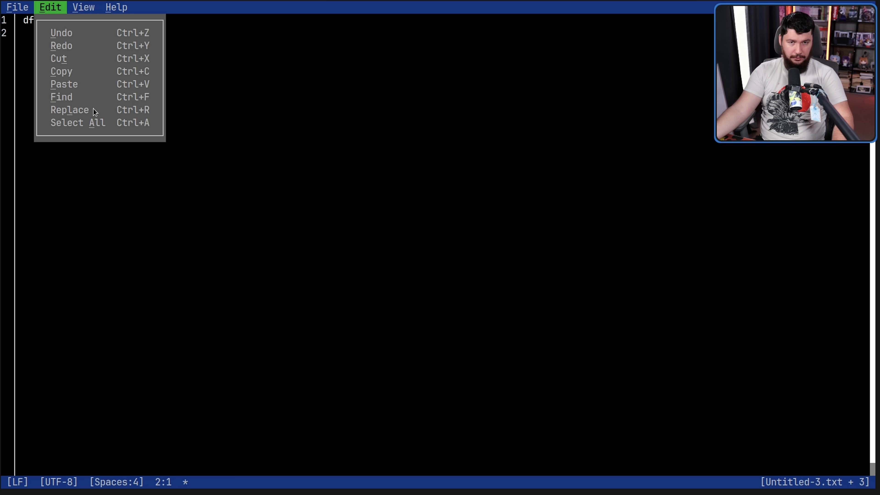
pyautogui.click(83, 6)
pyautogui.write('sdhsdhufhaspidfhasdijfnh')
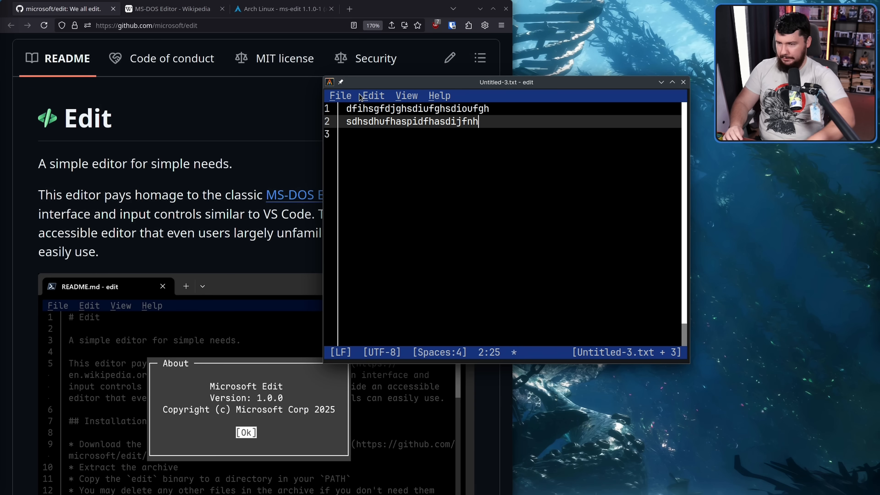
# Step: Extend line 2 of Untitled-3.txt with 'sdasdafhasd asdfuhasbdfy' and 'b asdyiuf'
pyautogui.write('sdasdafhasd asdfuhasbdfy')
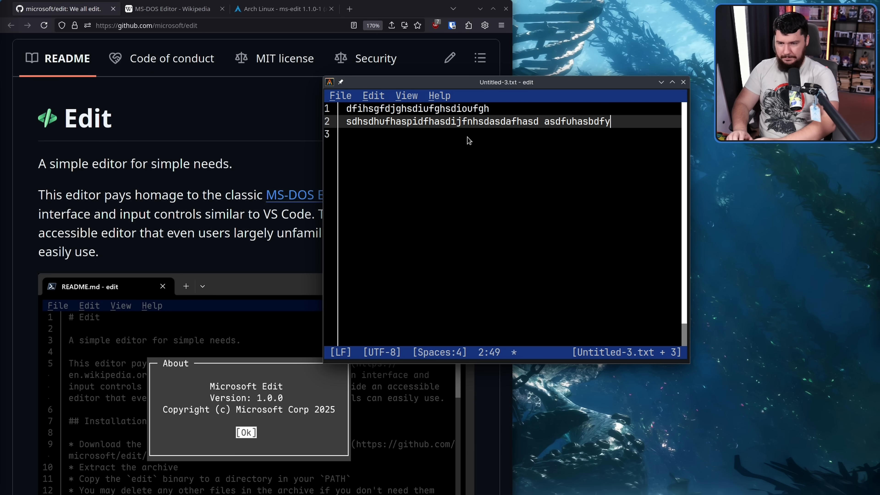
pyautogui.write('b asdyiuf asf yasfuysdfuybuyhasdbfuydasf')
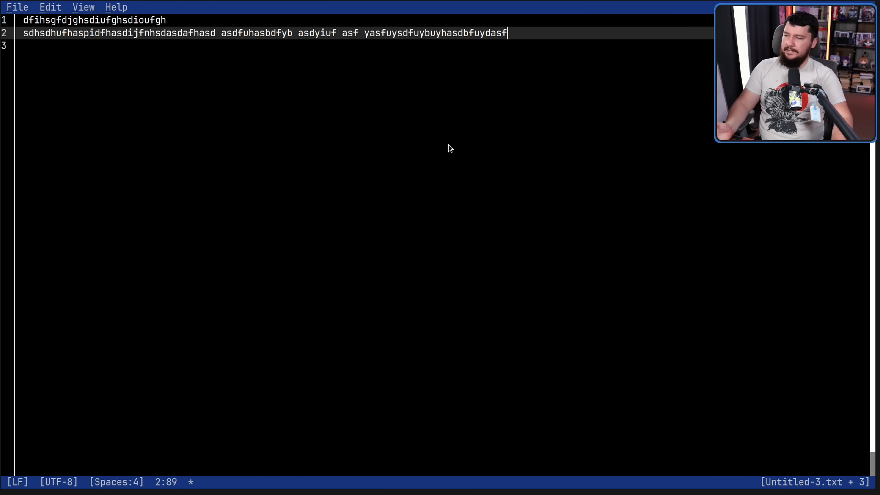
pyautogui.moveTo(427, 145)
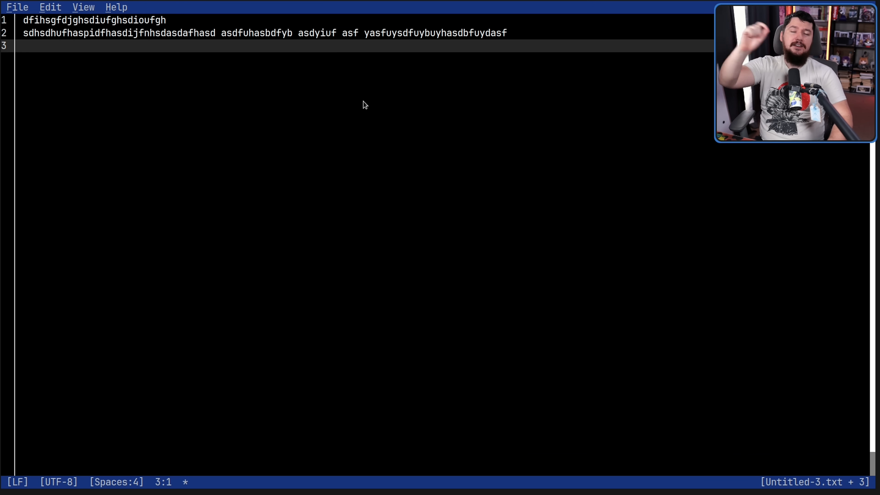
# Step: Add the line 'asdf' and jump to line 9 via Go to Line/Column
pyautogui.click(83, 7)
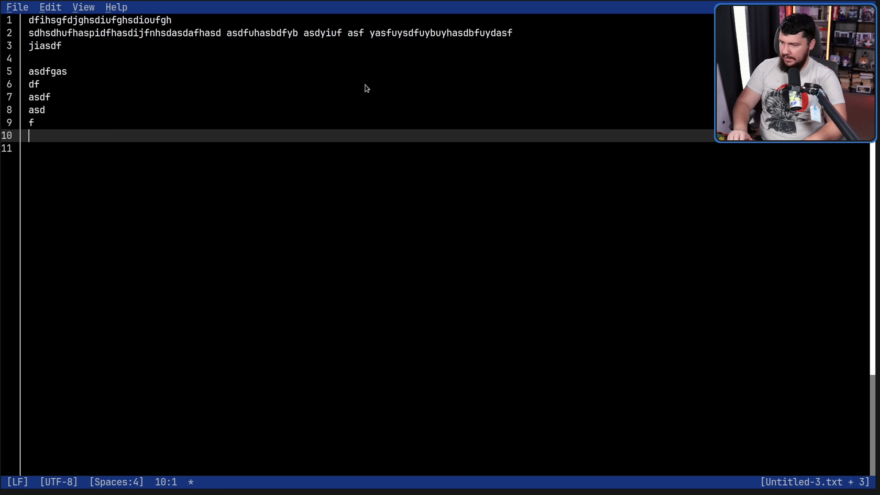
pyautogui.write('asdf')
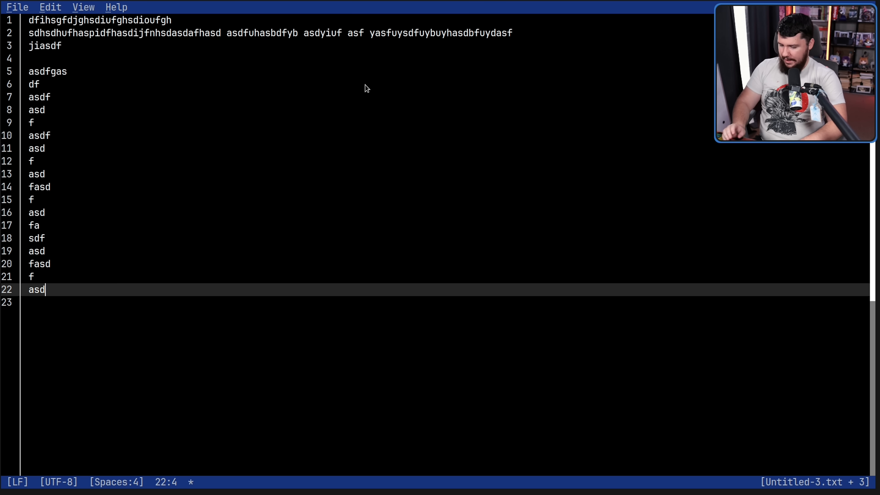
pyautogui.press('ctrl+g')
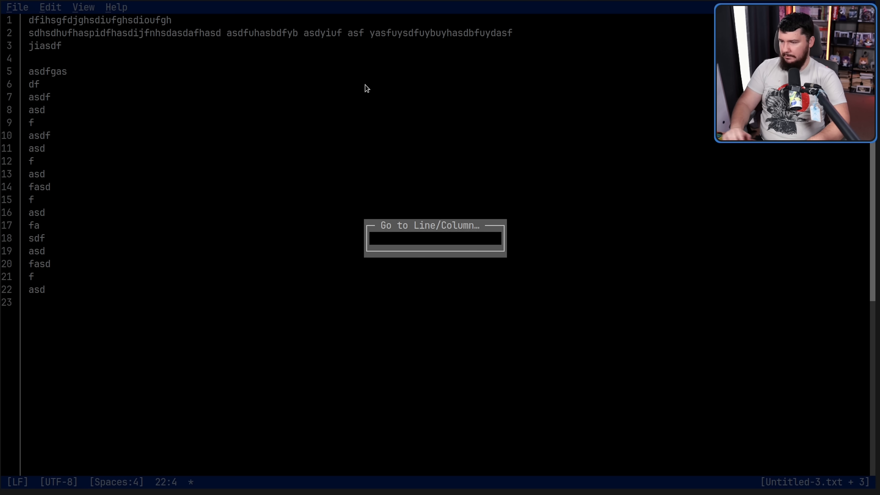
pyautogui.write('9')
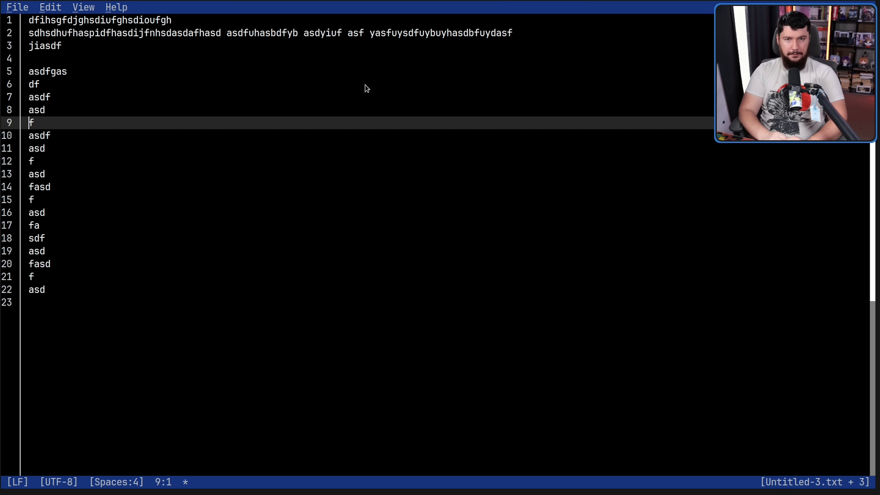
pyautogui.moveTo(471, 478)
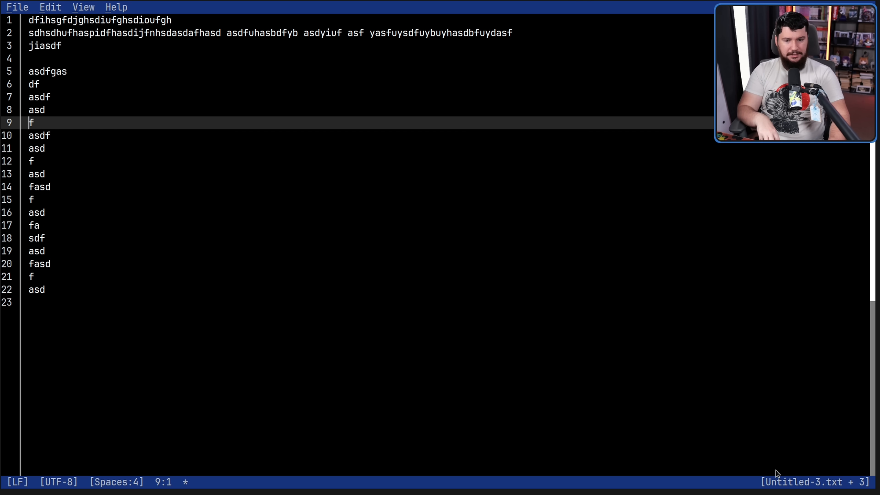
pyautogui.moveTo(115, 484)
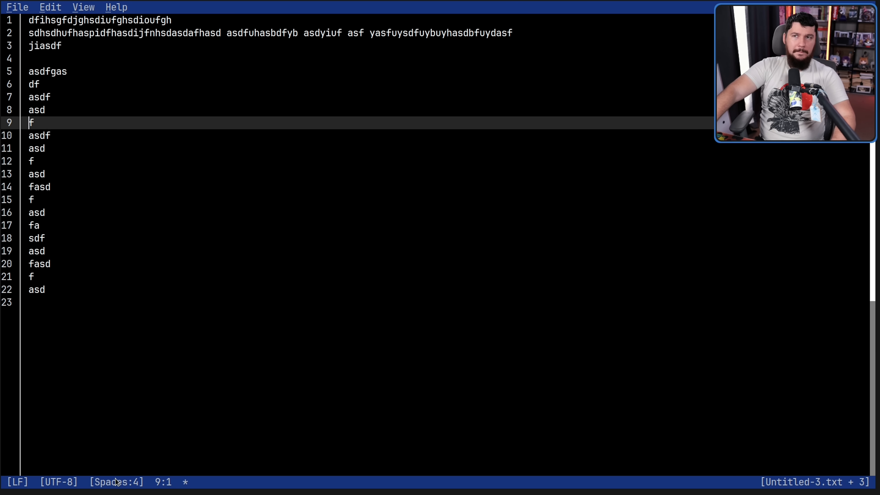
pyautogui.moveTo(166, 403)
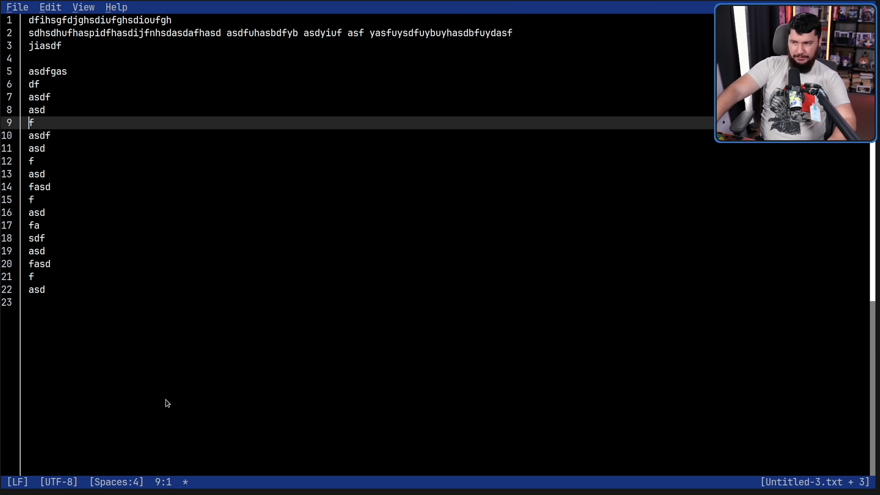
# Step: Bring up the View menu twice to reach the Focus Statusbar option
pyautogui.click(82, 7)
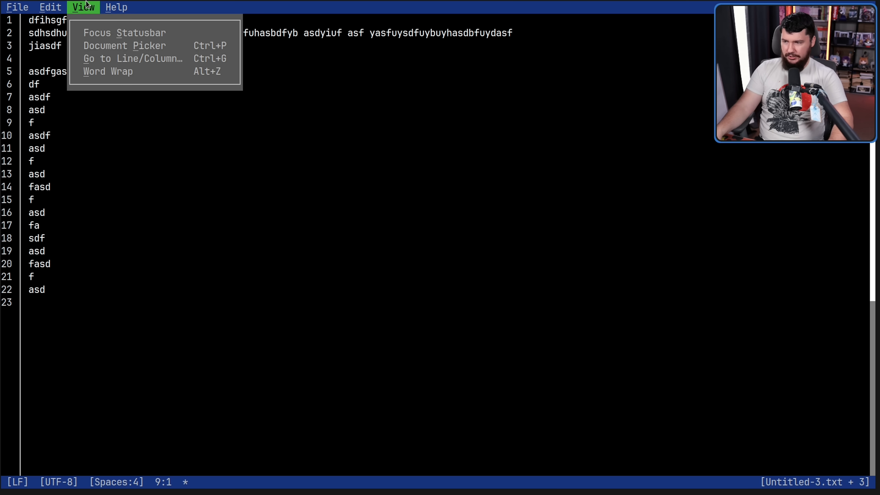
pyautogui.moveTo(132, 37)
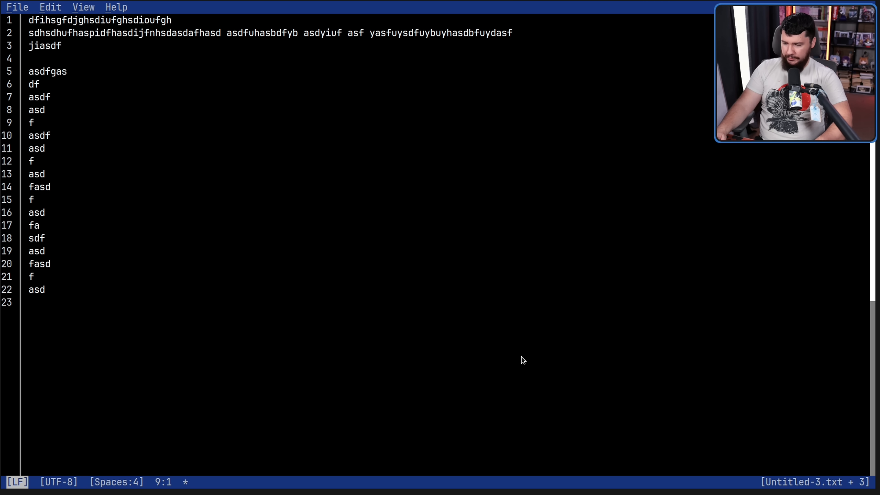
pyautogui.click(83, 7)
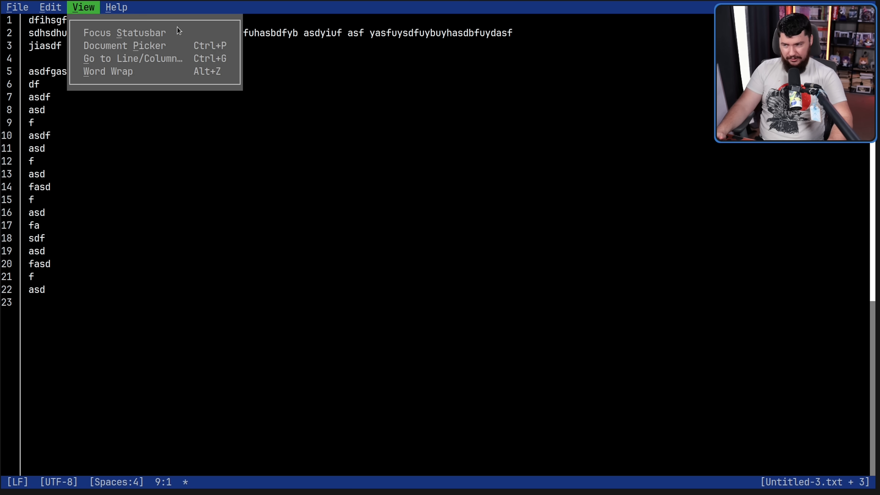
pyautogui.moveTo(168, 34)
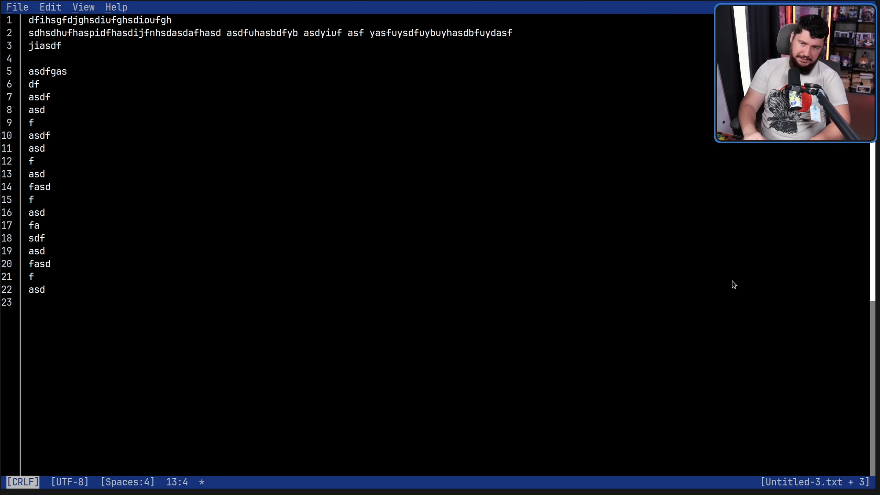
pyautogui.click(23, 482)
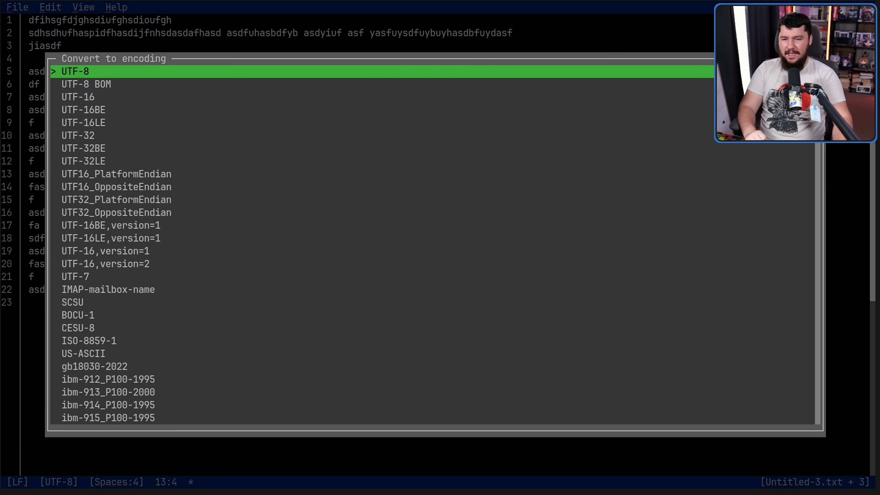
# Step: Browse the encoding list and convert Untitled-3.txt from UTF-8 to UTF-16BE
pyautogui.scroll(-3)
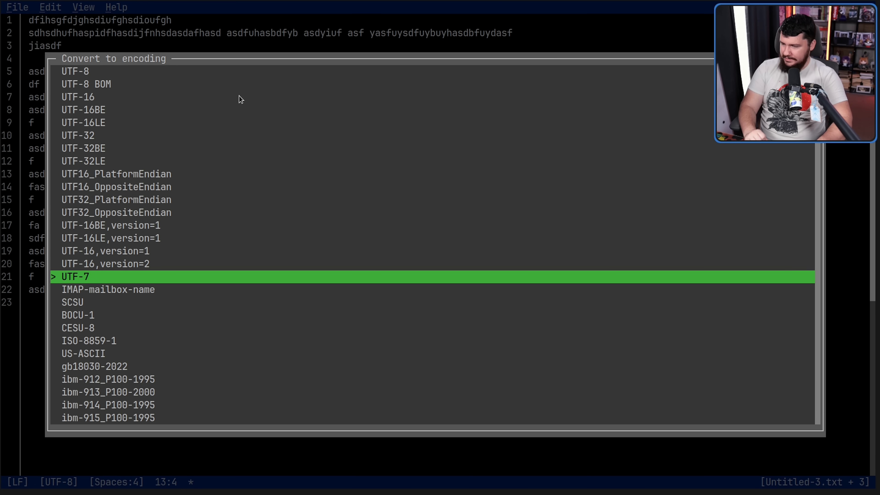
pyautogui.press('up')
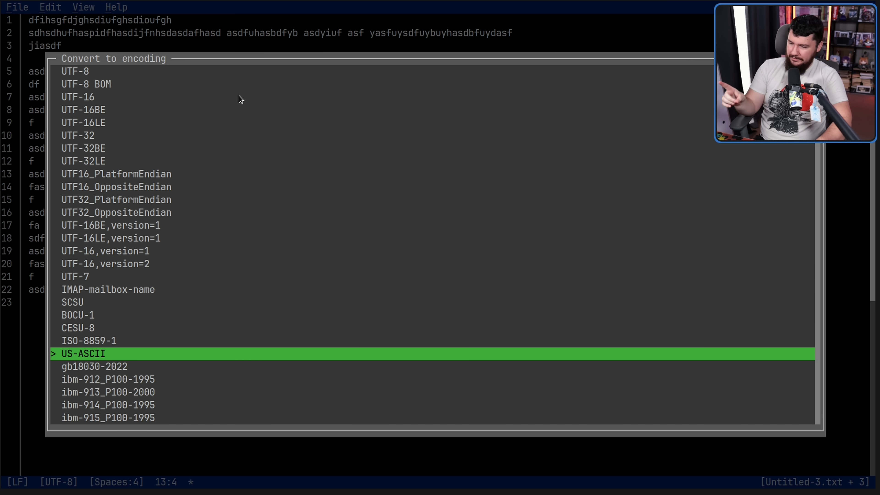
pyautogui.press('up')
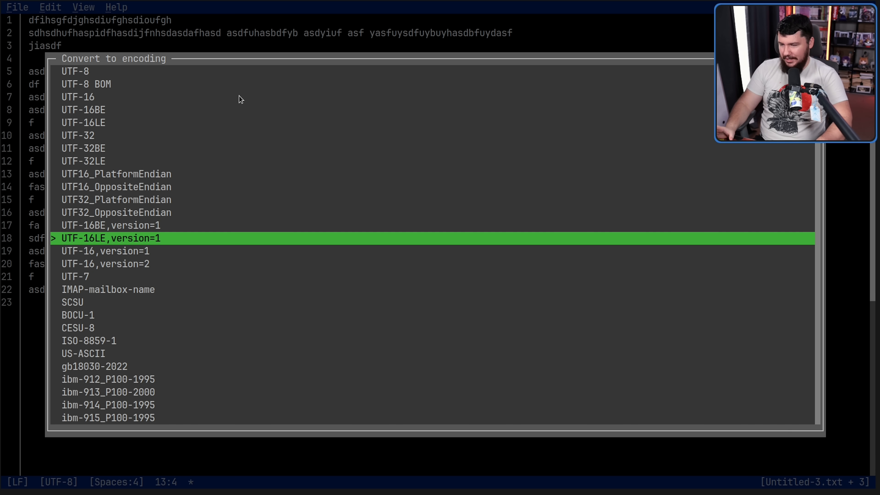
pyautogui.press('Down')
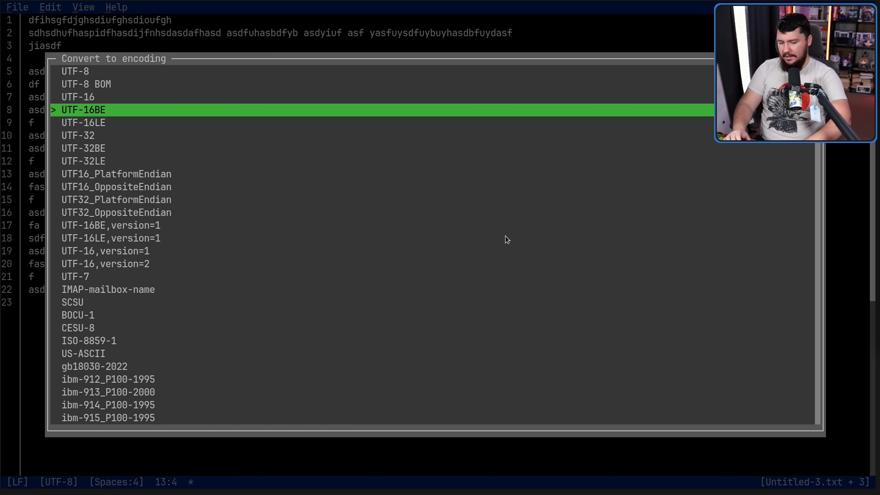
pyautogui.click(83, 110)
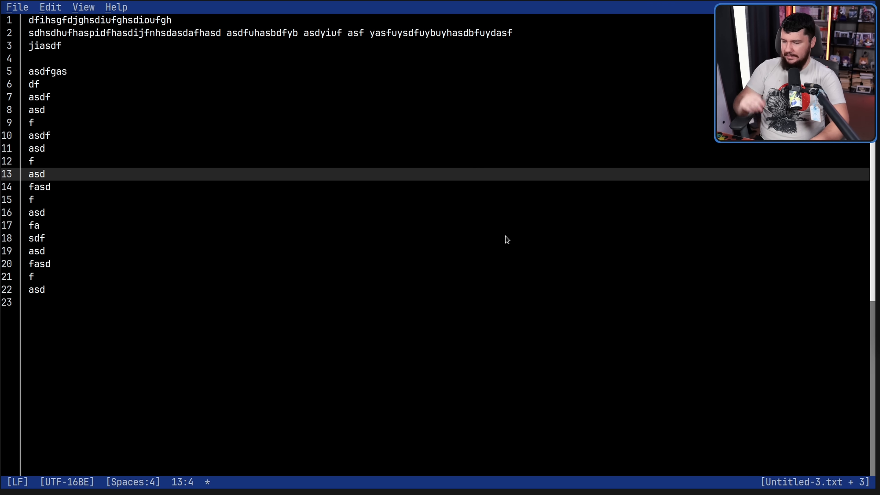
# Step: Bring up the View menu's list of viewing options
pyautogui.click(83, 7)
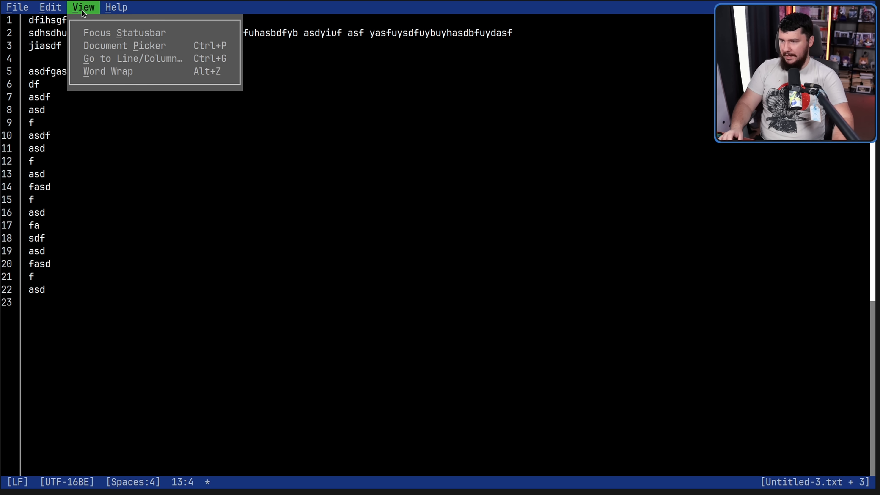
pyautogui.moveTo(137, 55)
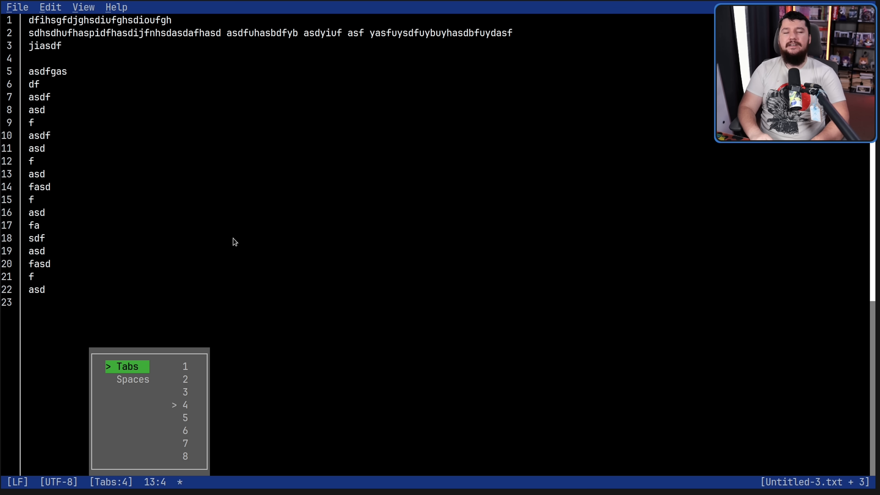
# Step: Choose spaces for indentation in the Tabs/Spaces popup
pyautogui.click(132, 380)
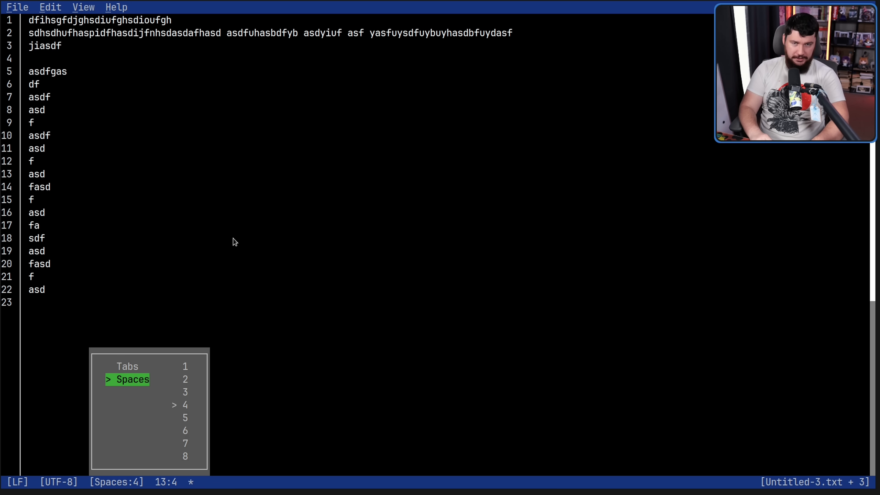
pyautogui.moveTo(475, 383)
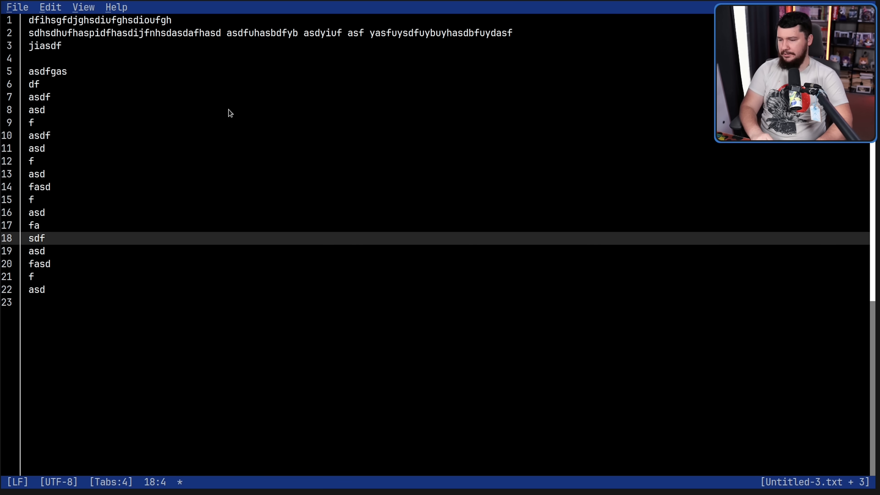
pyautogui.press('Down')
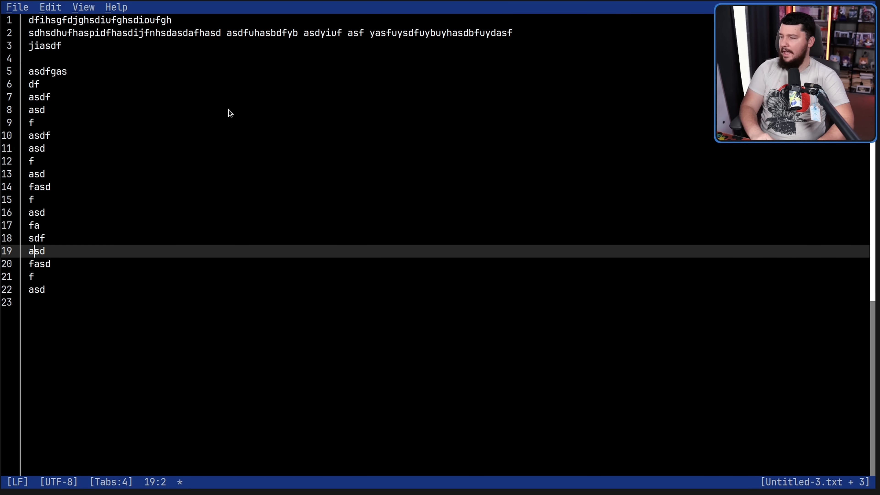
pyautogui.moveTo(205, 183)
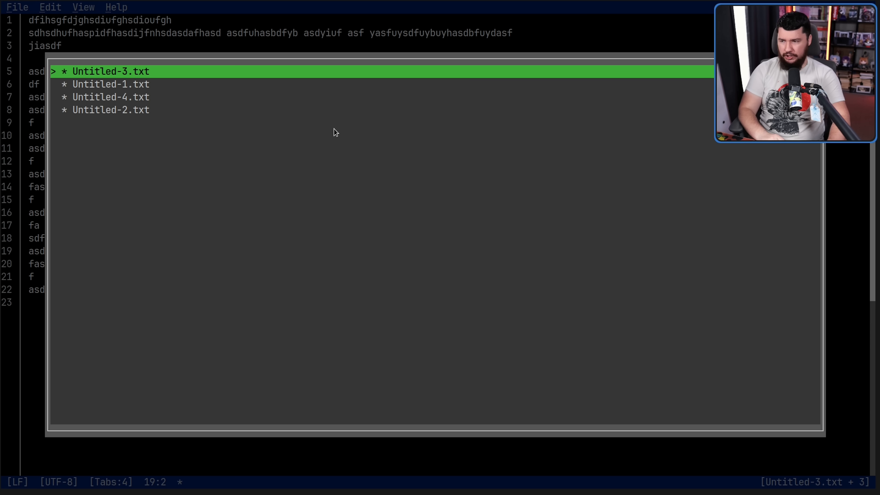
# Step: View the About dialog showing version 1.1.0 and dismiss it
pyautogui.click(83, 7)
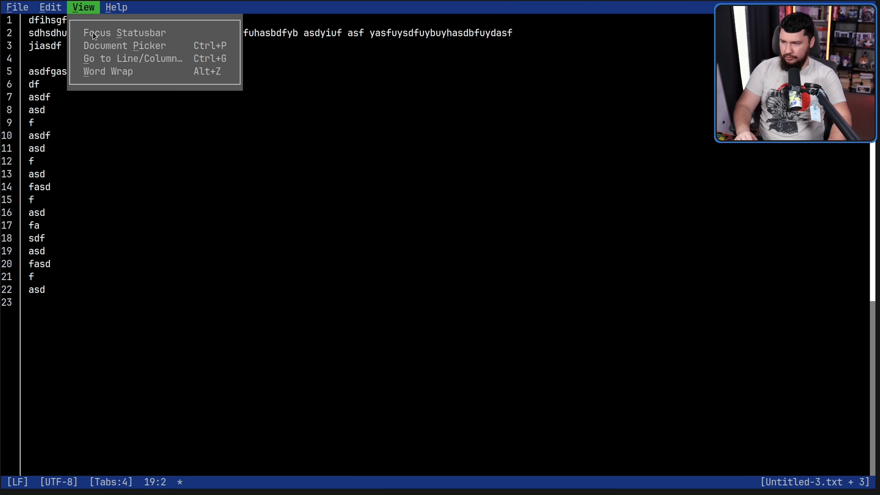
pyautogui.click(116, 7)
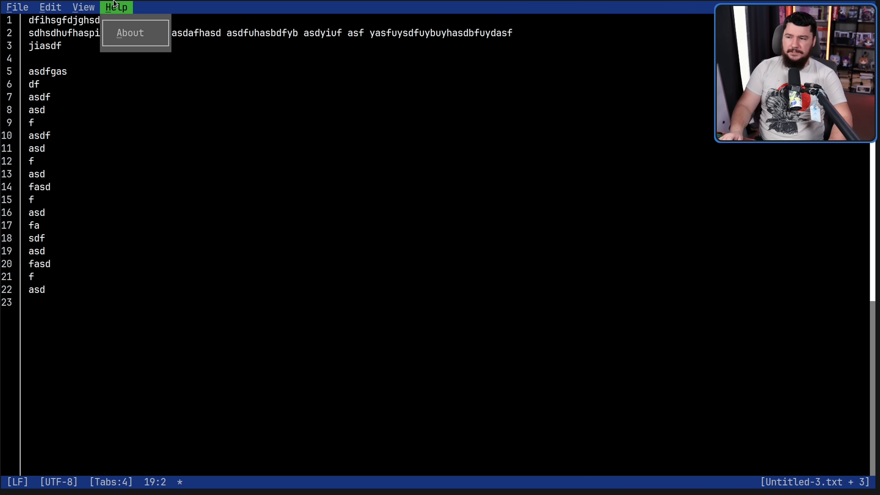
pyautogui.moveTo(140, 40)
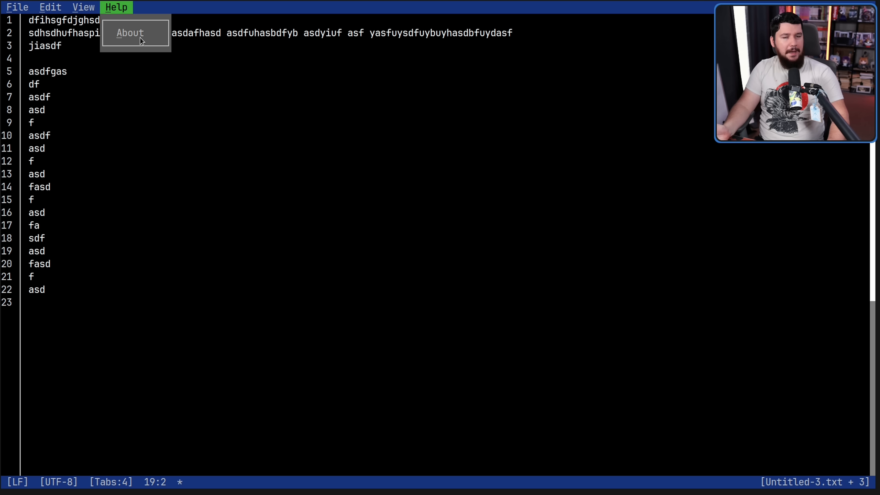
pyautogui.click(130, 33)
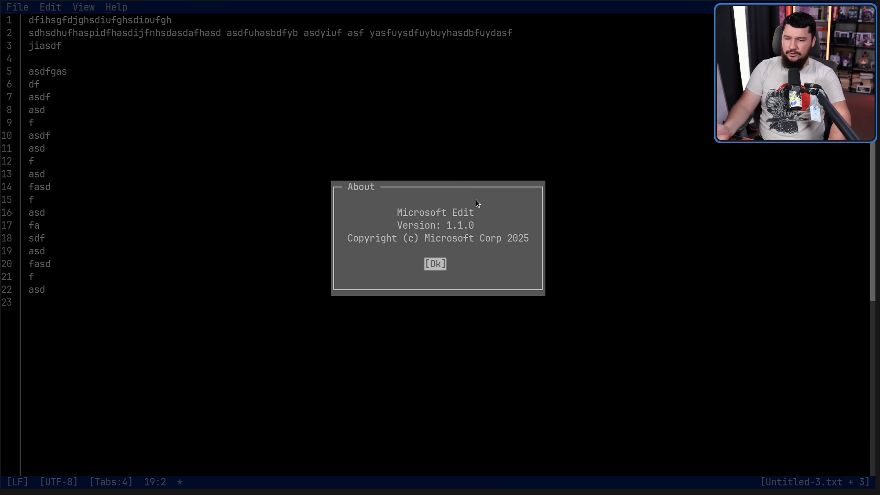
pyautogui.click(435, 264)
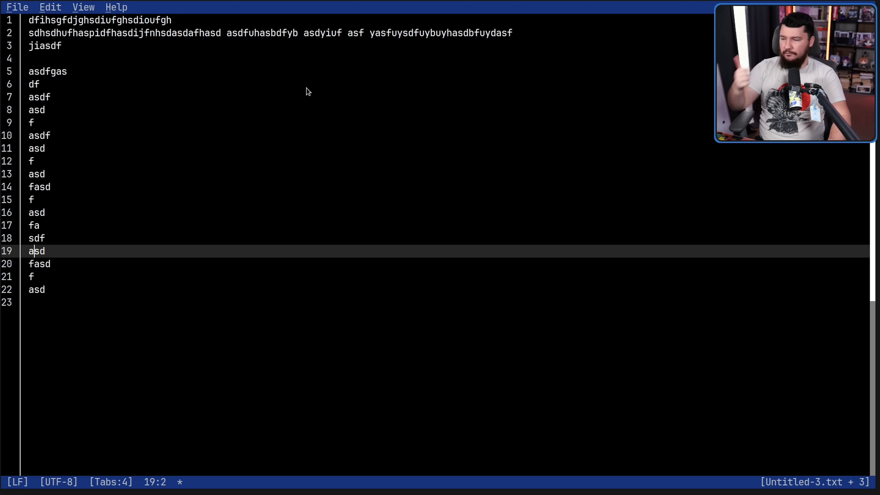
# Step: Bring up the Help menu options again
pyautogui.click(116, 6)
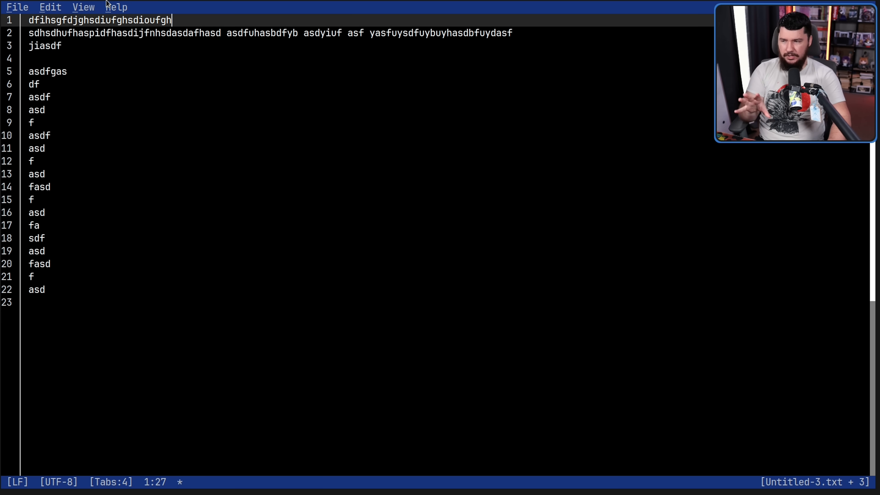
pyautogui.click(116, 8)
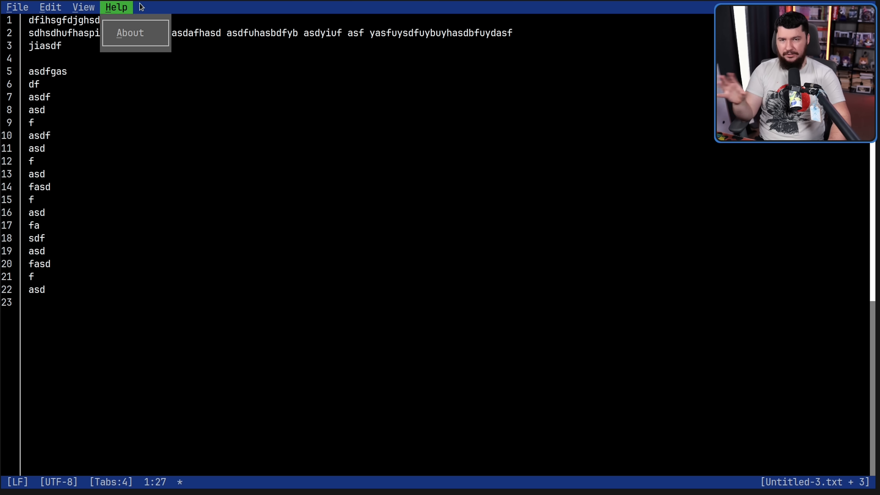
# Step: Look over the Edit menu commands, return to the text, then list the View options
pyautogui.click(49, 7)
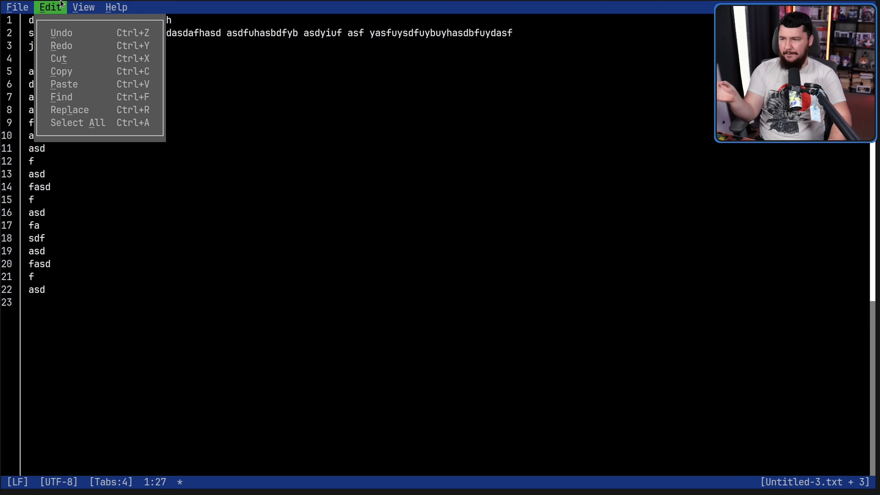
pyautogui.click(116, 6)
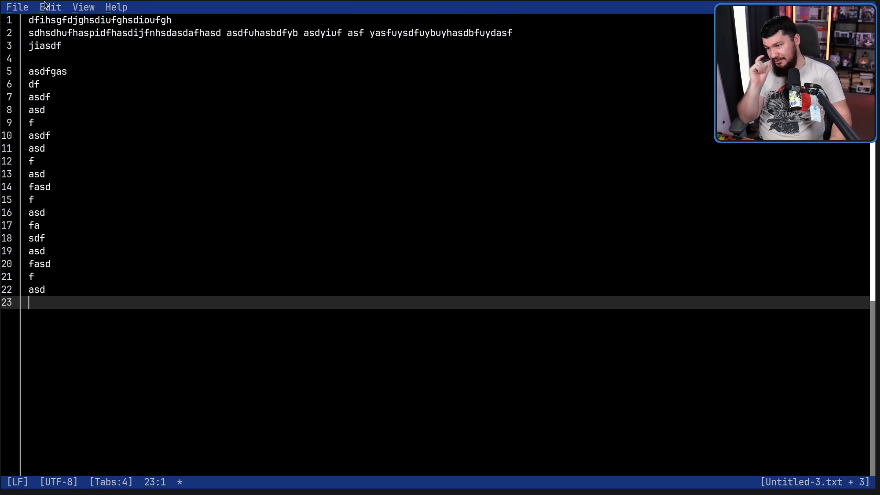
pyautogui.click(83, 7)
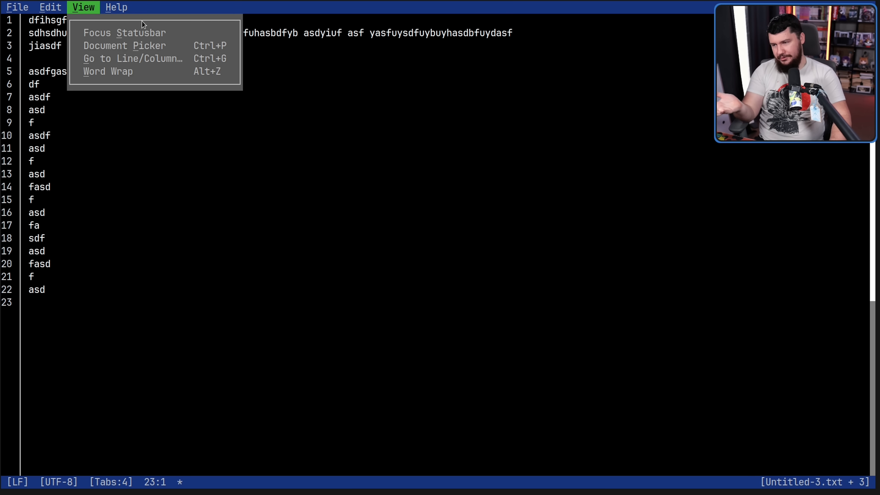
pyautogui.moveTo(192, 33)
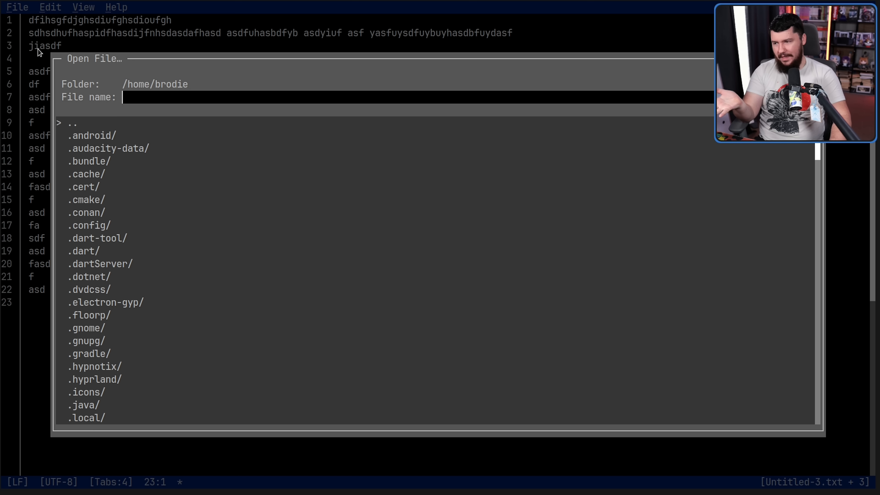
pyautogui.press('Escape')
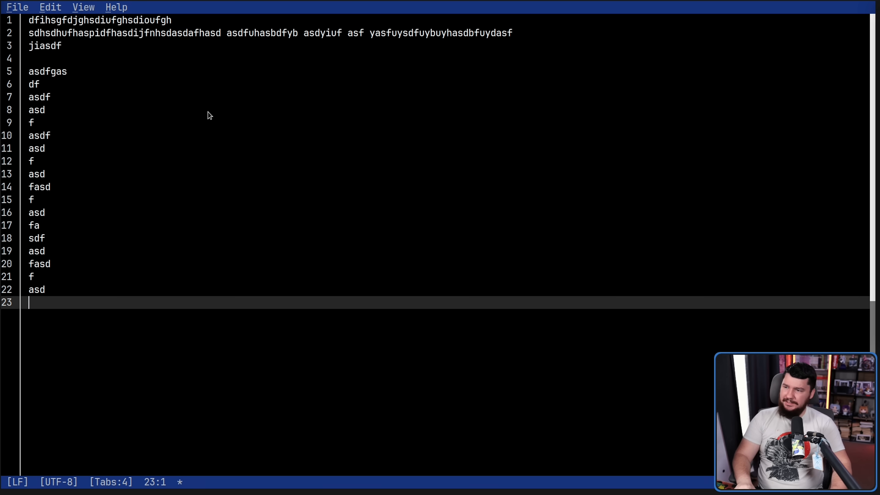
# Step: Glance at the Help options, then list the File menu commands
pyautogui.click(116, 7)
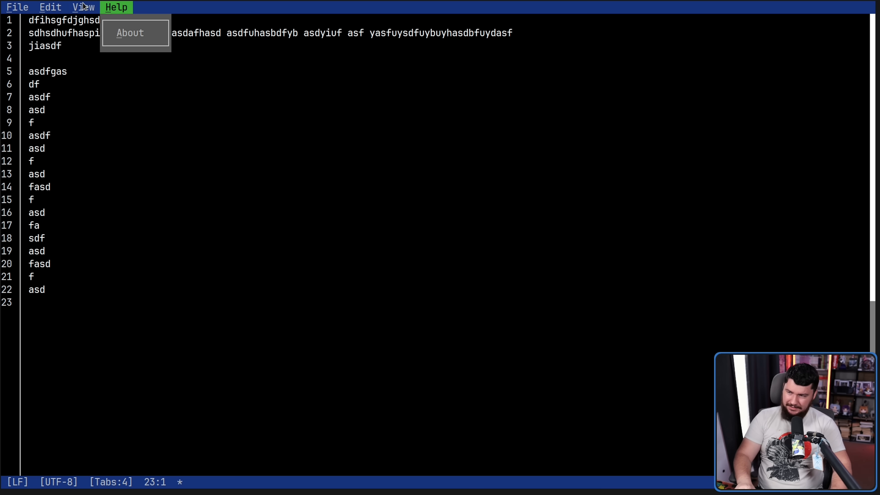
pyautogui.click(17, 7)
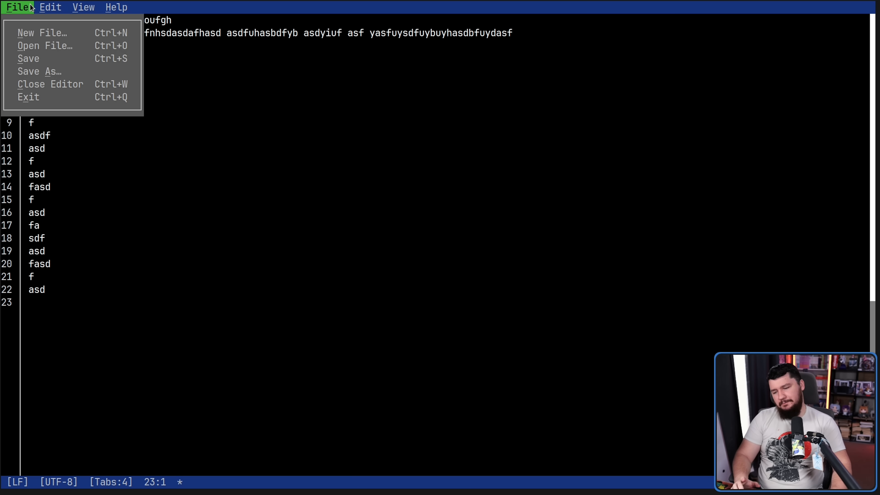